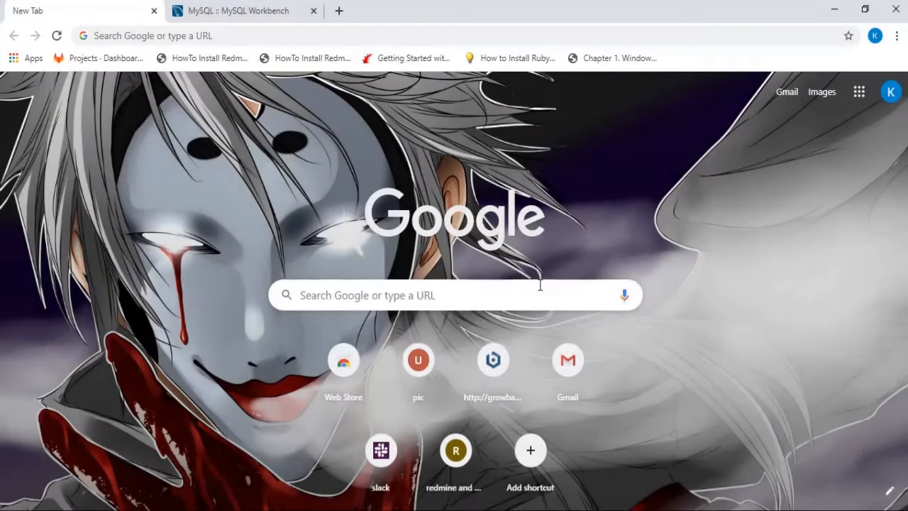
# Search for heroku and reach the Heroku dashboard's personal apps list.
pyautogui.write('heroku')
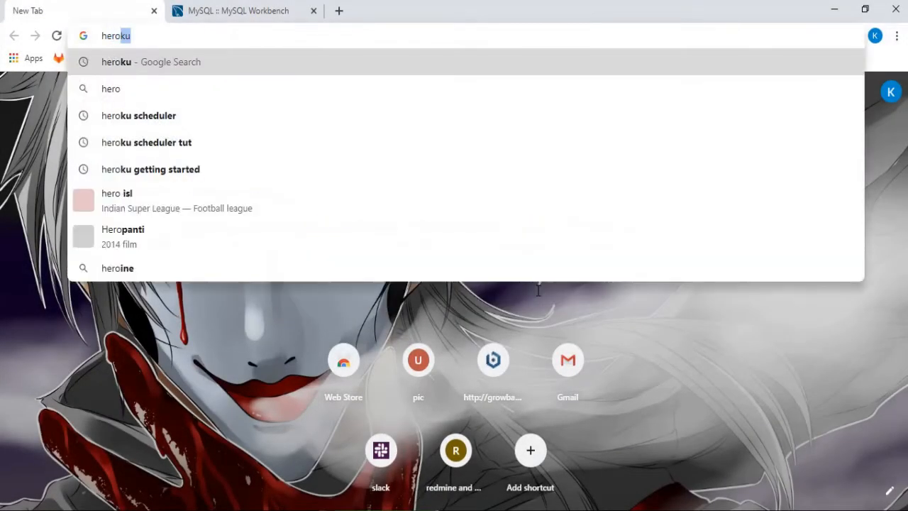
pyautogui.press('enter')
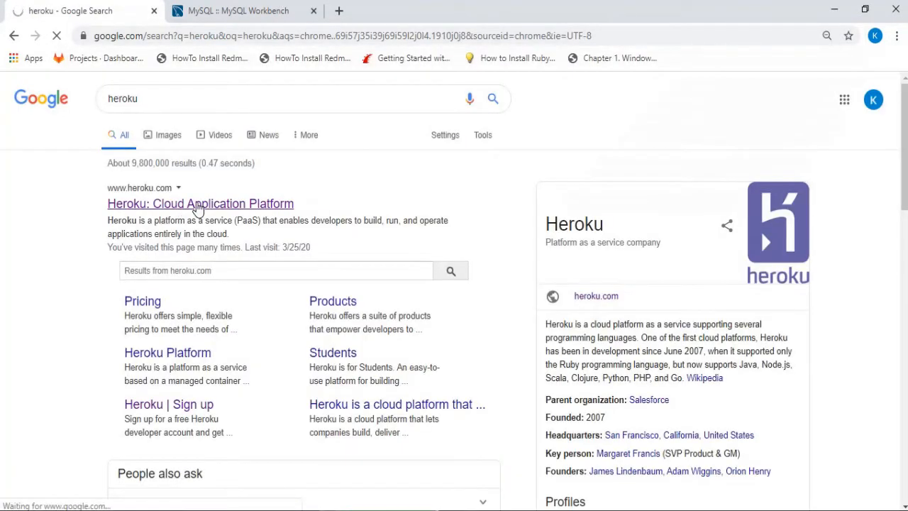
pyautogui.click(200, 205)
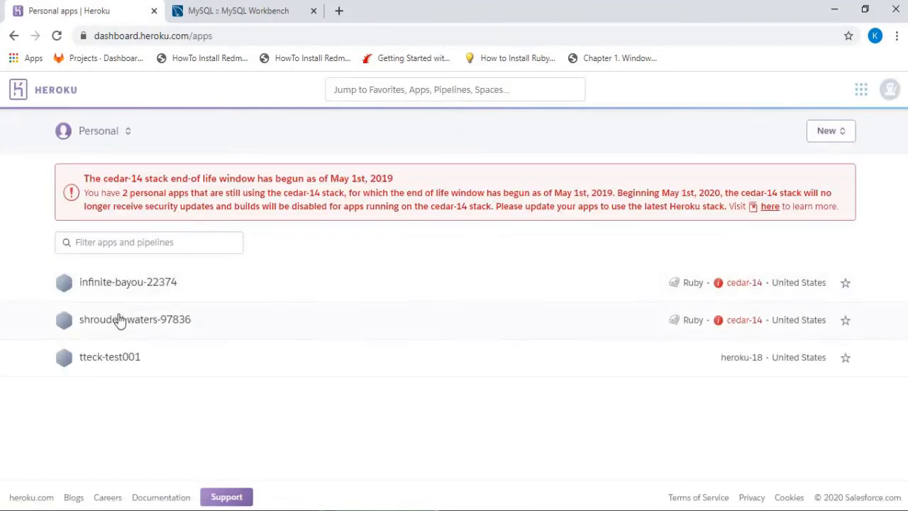
# From shrouded-waters-97836's Resources, head to the Find more add-ons marketplace.
pyautogui.click(135, 319)
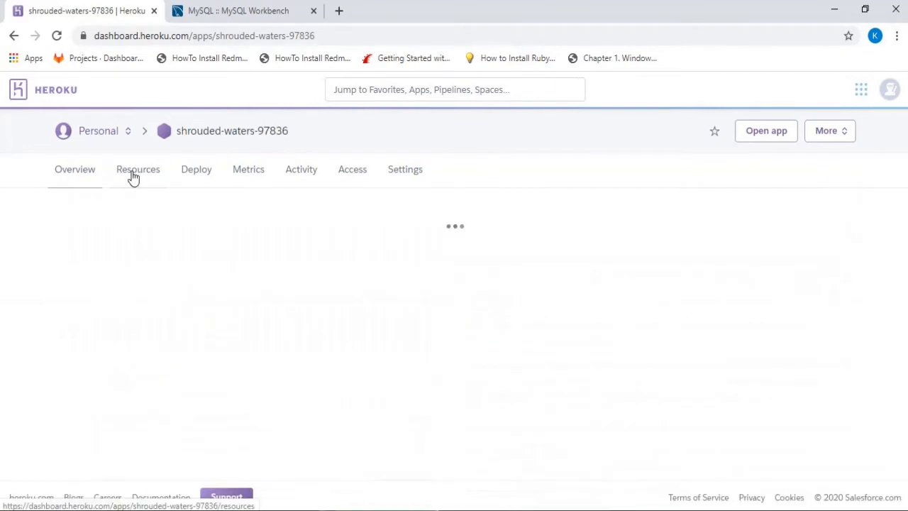
pyautogui.click(137, 169)
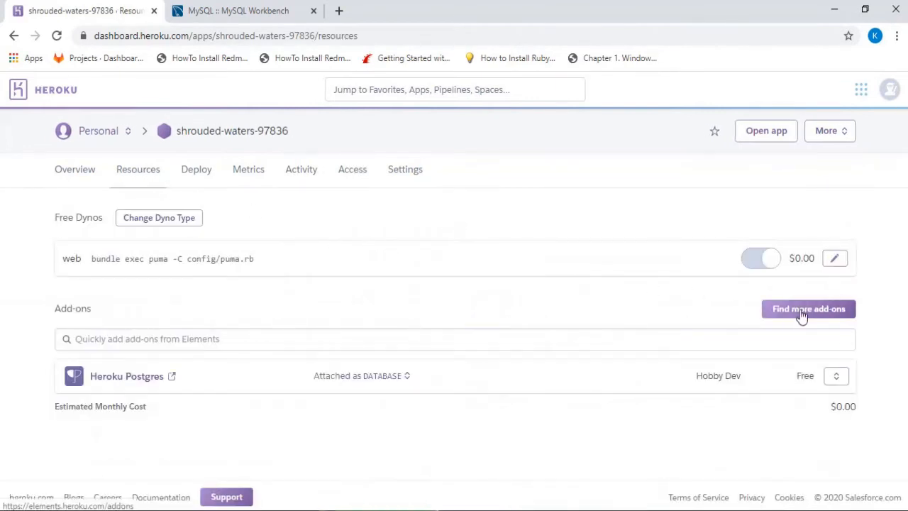
pyautogui.click(809, 309)
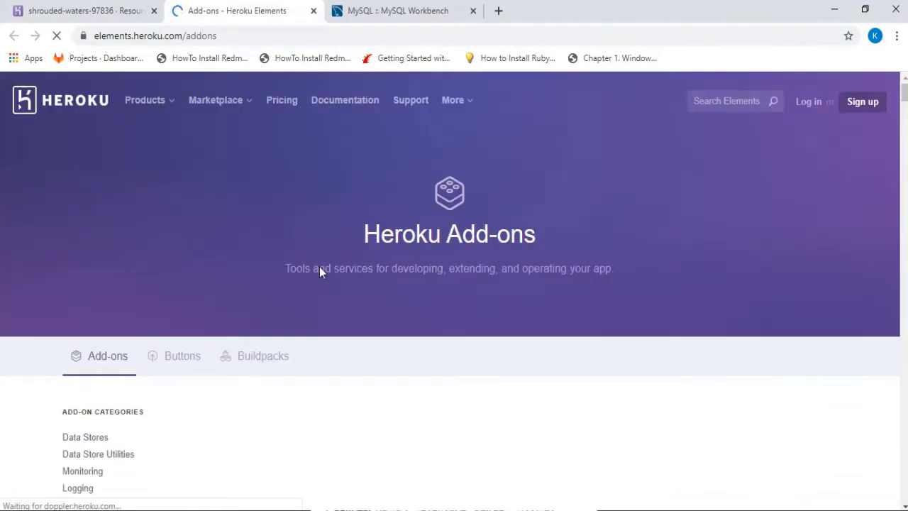
# Locate ClearDB MySQL in the marketplace and start installing it.
pyautogui.scroll(-3)
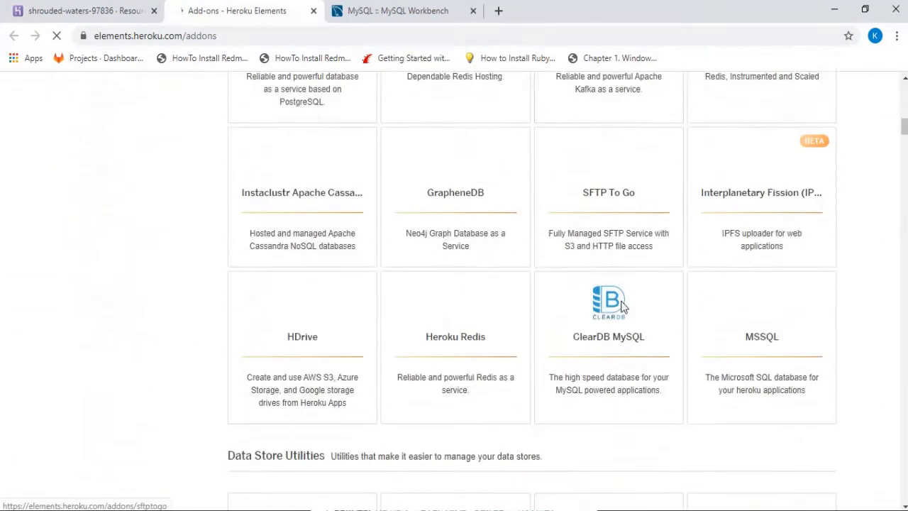
pyautogui.scroll(-3)
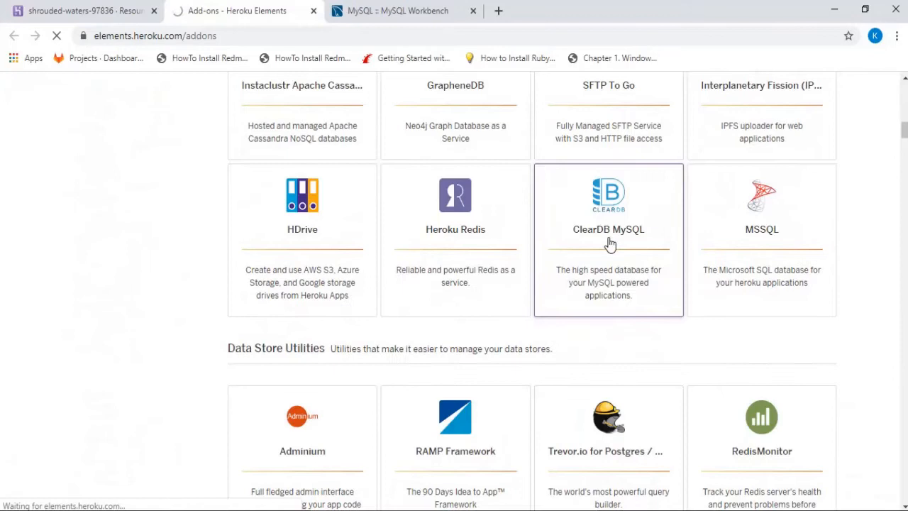
pyautogui.click(607, 230)
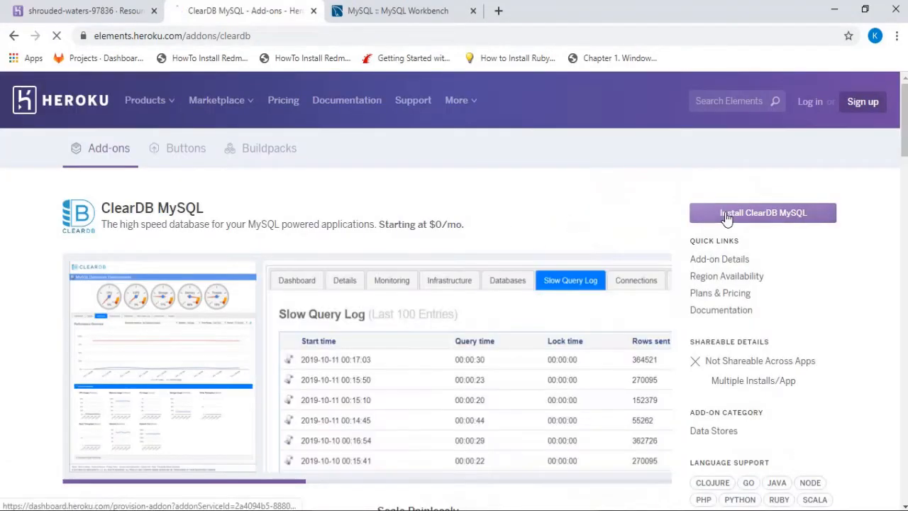
pyautogui.click(763, 213)
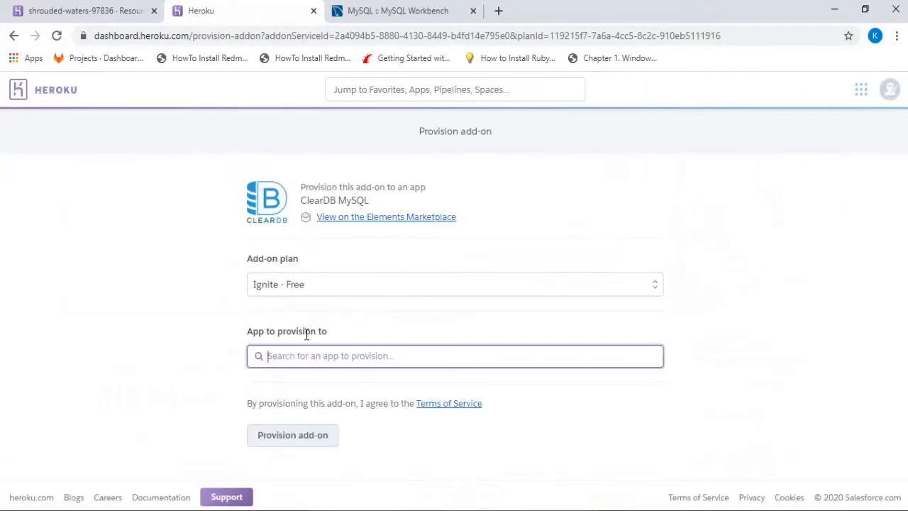
# Provision the free Ignite plan of ClearDB MySQL to shrouded-waters-97836.
pyautogui.write('s')
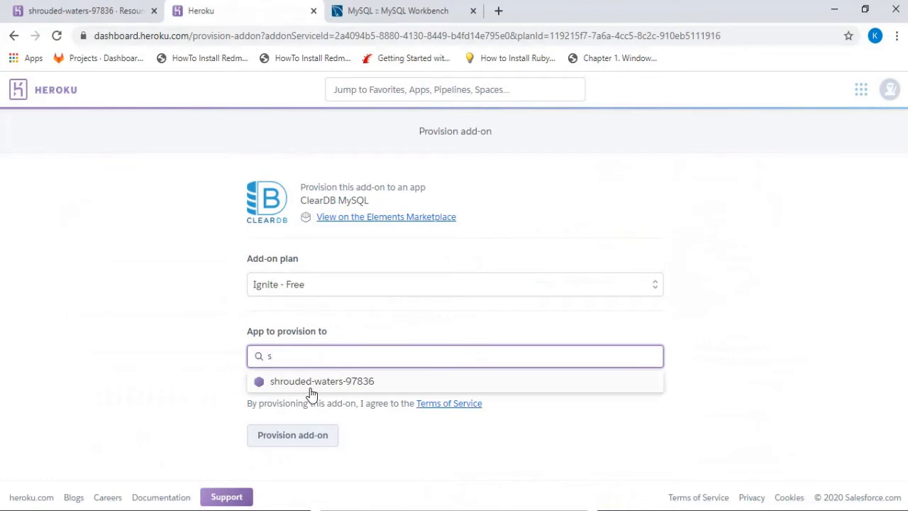
pyautogui.click(321, 381)
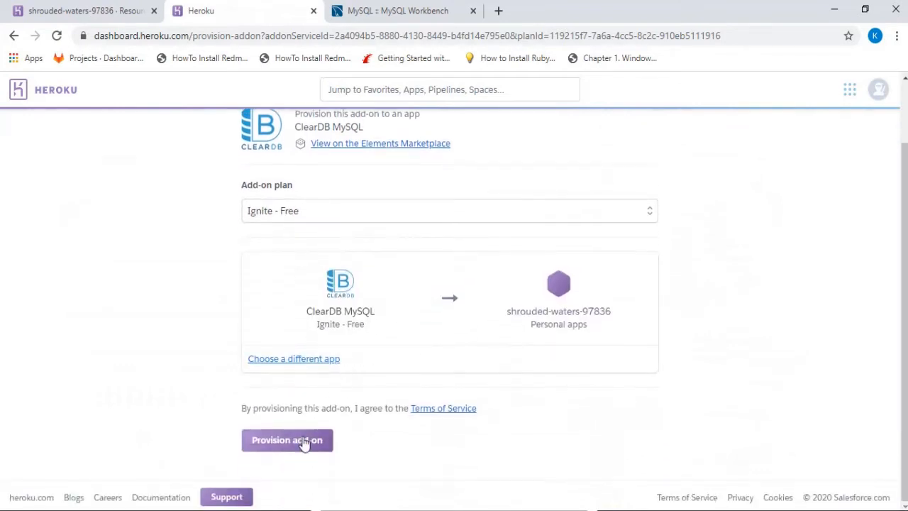
pyautogui.click(287, 440)
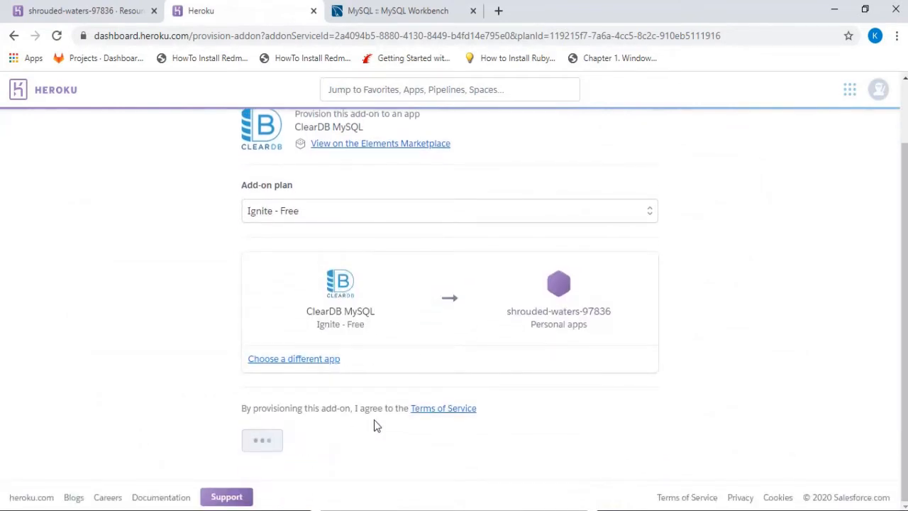
pyautogui.click(261, 440)
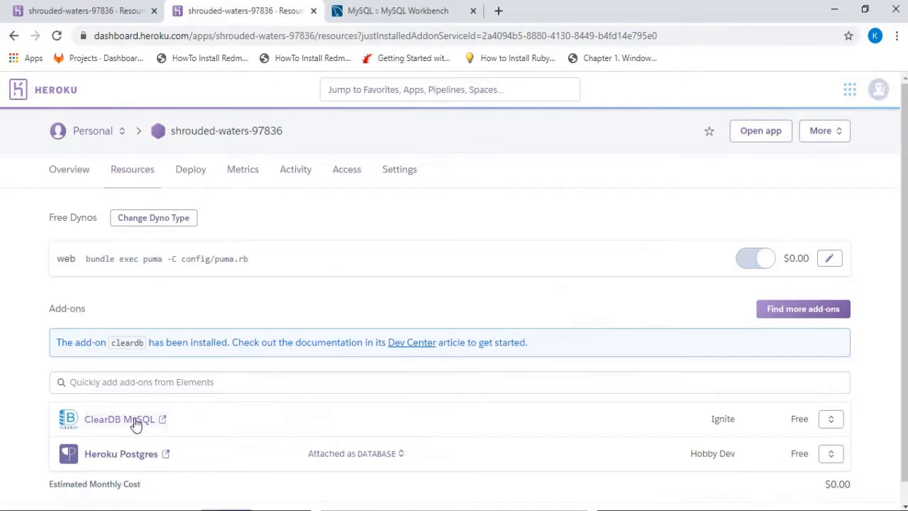
# View the heroku_120ccb5c7cb90b2 database's System Information credentials in ClearDB Dashboard.
pyautogui.click(119, 418)
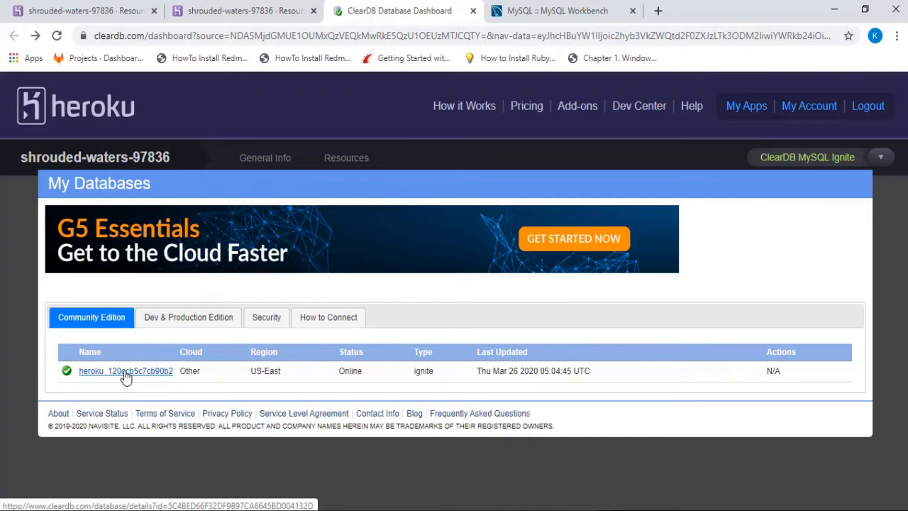
pyautogui.click(125, 371)
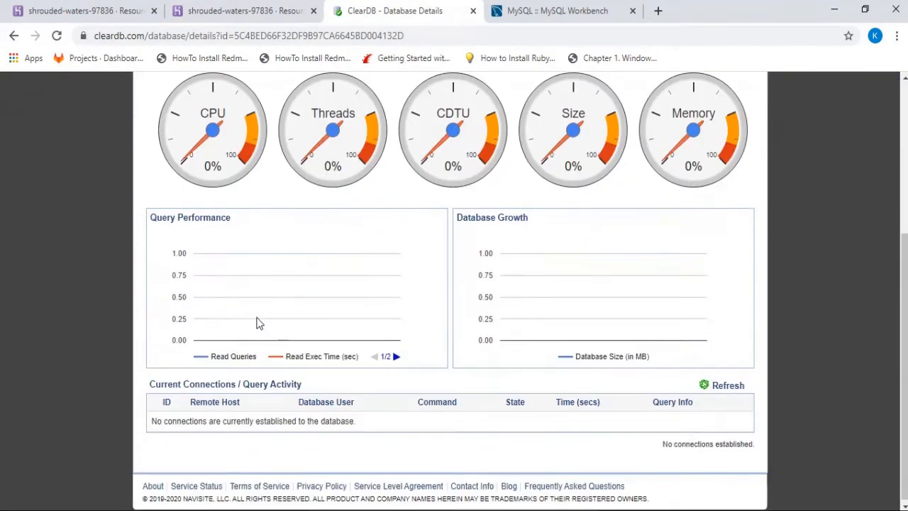
pyautogui.click(384, 261)
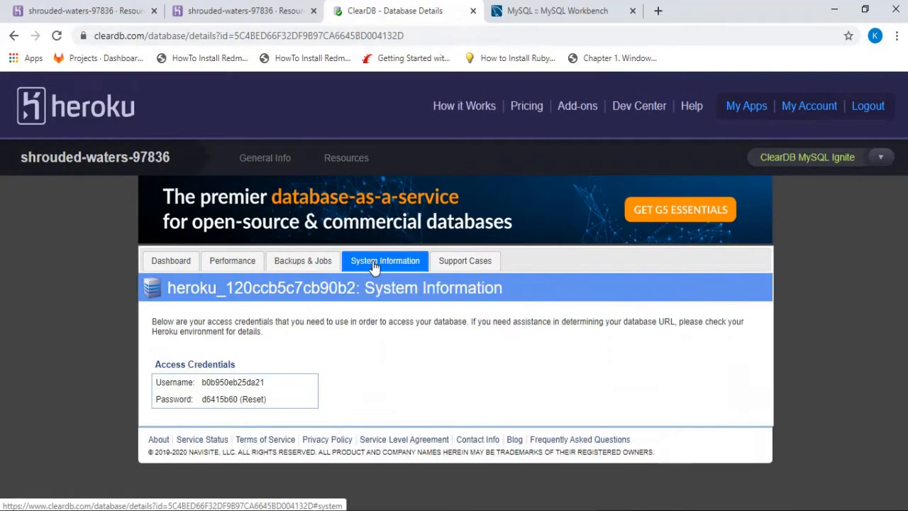
pyautogui.moveTo(482, 20)
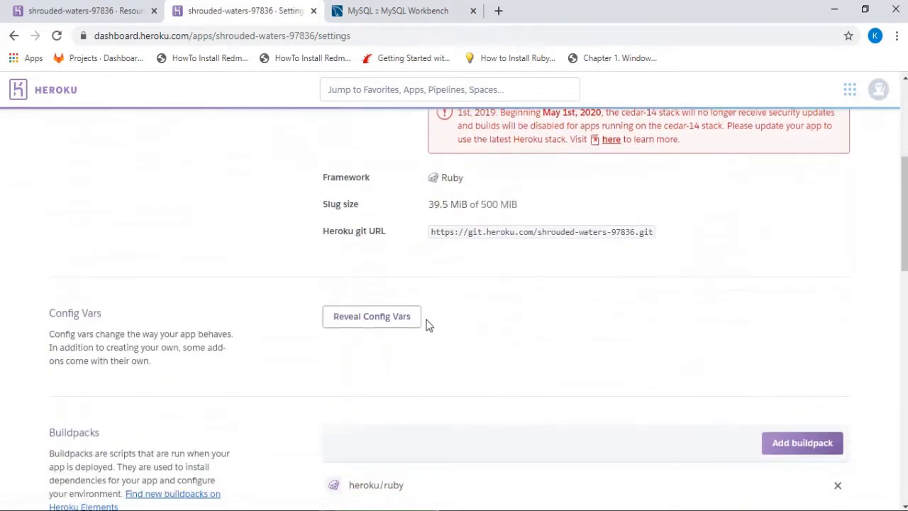
# Reveal the app's config vars and select the CLEARDB_DATABASE_URL value.
pyautogui.click(372, 315)
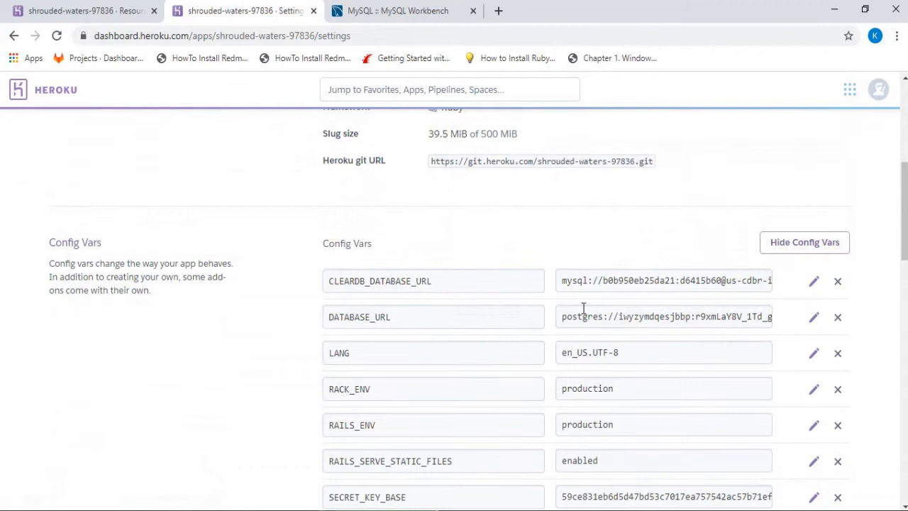
pyautogui.tripleClick(664, 281)
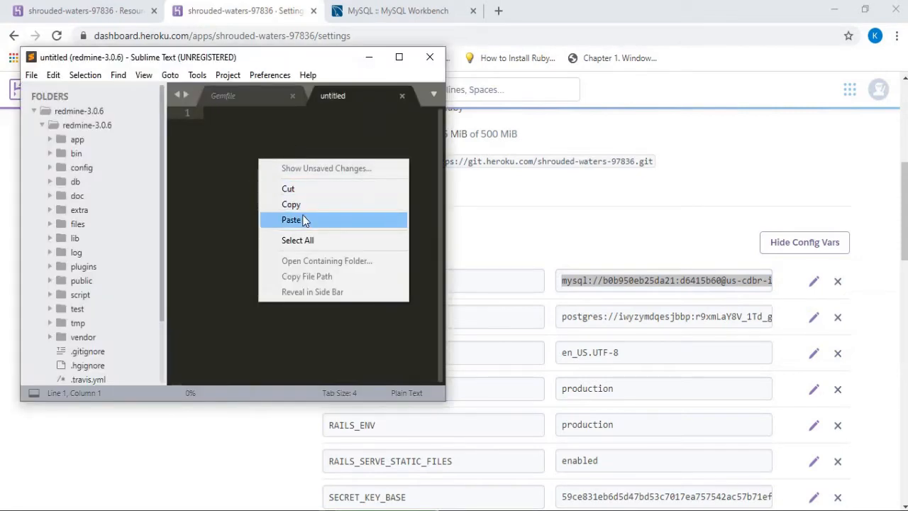
# Paste the database URL into Sublime Text and split it onto separate lines.
pyautogui.click(292, 218)
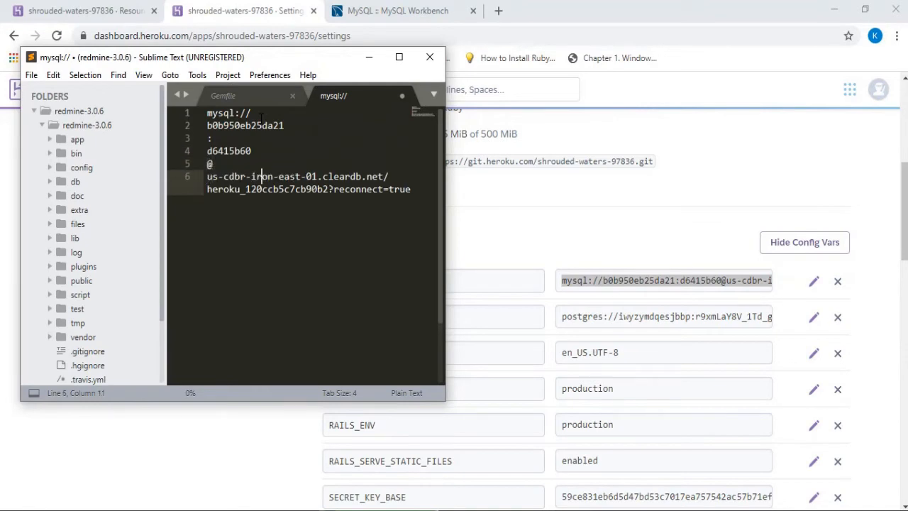
pyautogui.press('enter')
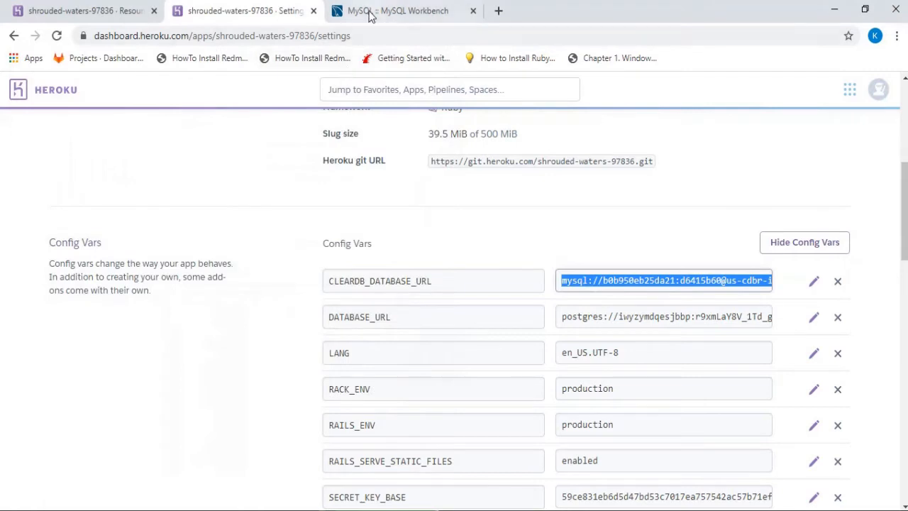
# Close the MySQL Workbench web page before launching the desktop application.
pyautogui.click(397, 11)
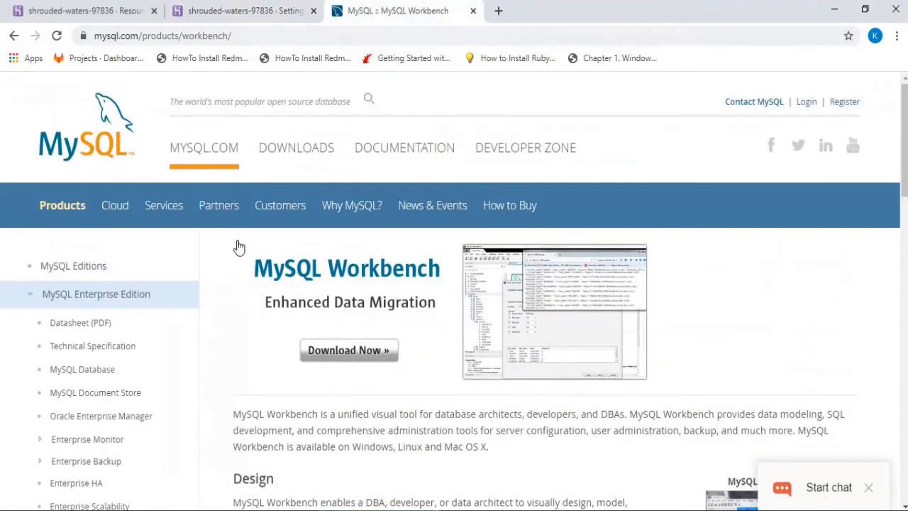
pyautogui.moveTo(349, 352)
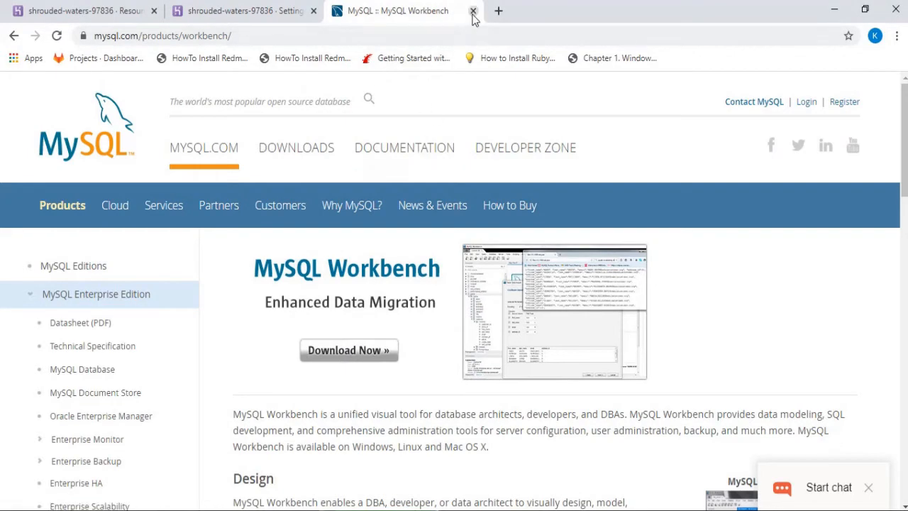
pyautogui.click(473, 11)
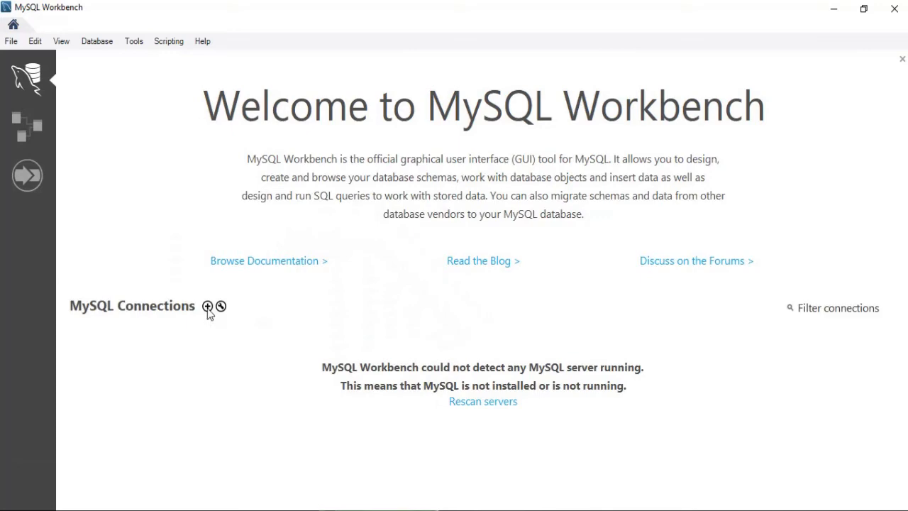
# Start a new connection with hostname us-cdbr-iron-east-01.cleardb.net.
pyautogui.click(207, 307)
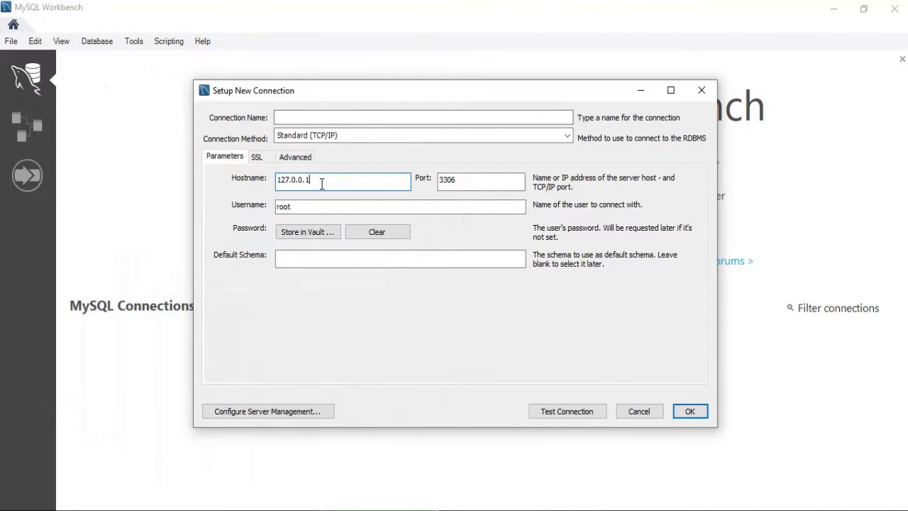
pyautogui.rightClick(320, 179)
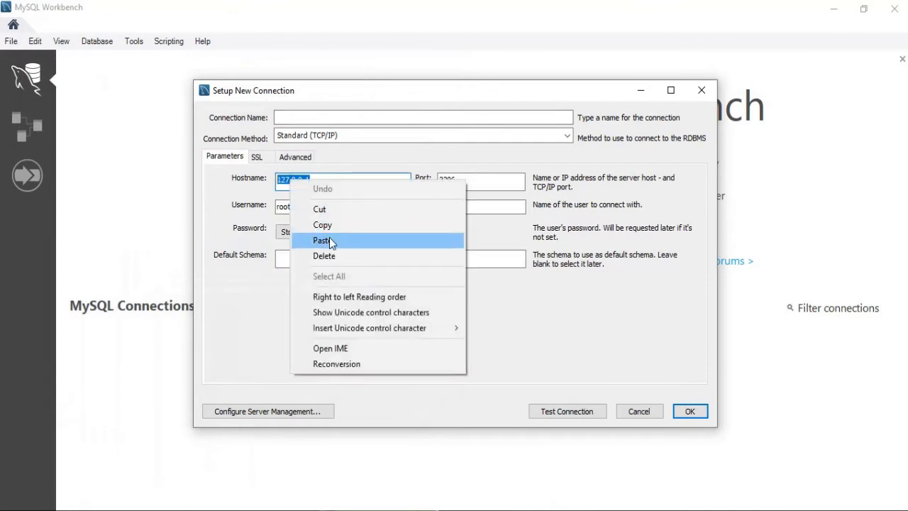
pyautogui.click(321, 240)
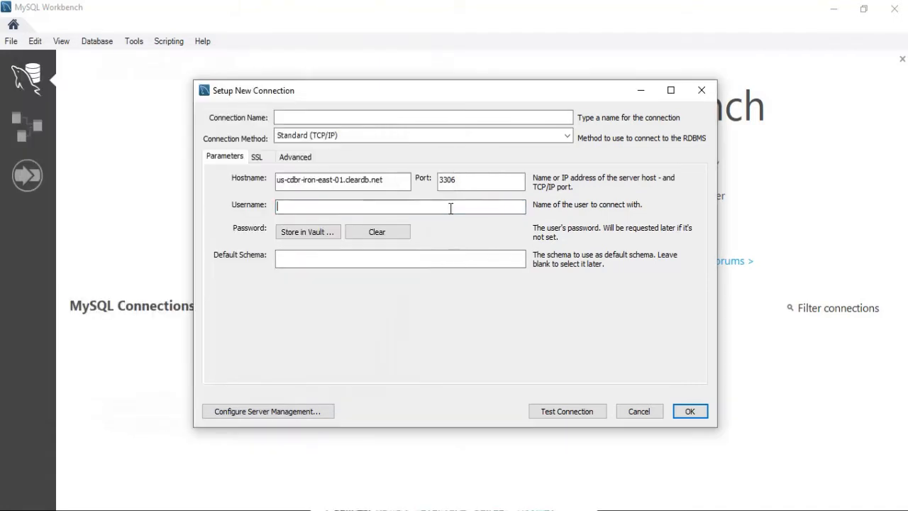
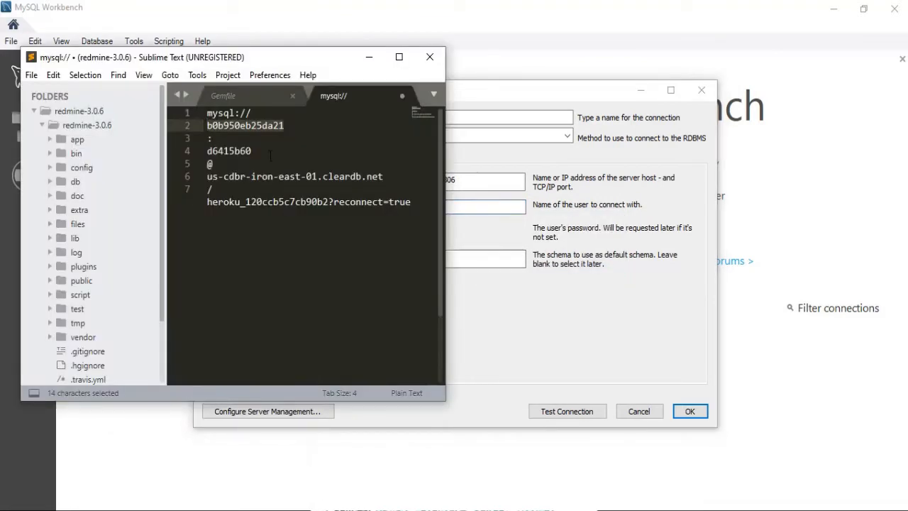
pyautogui.rightClick(244, 163)
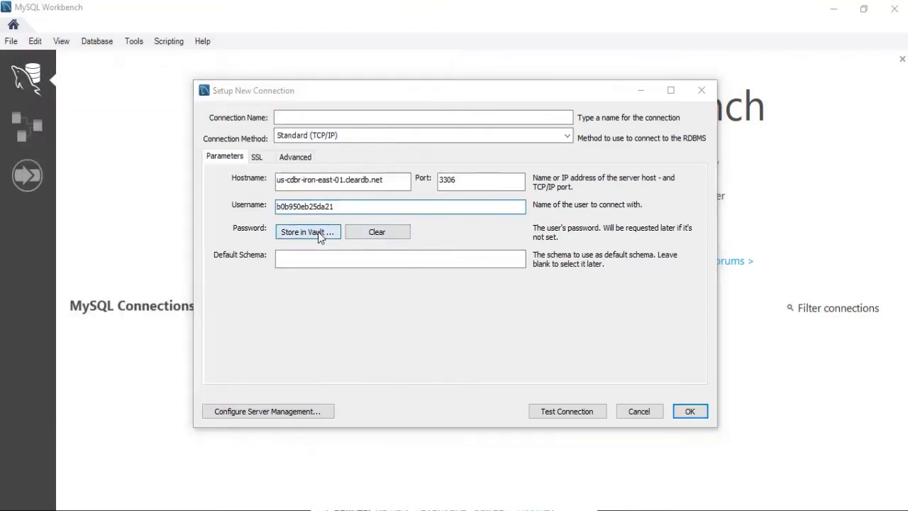
pyautogui.rightClick(551, 247)
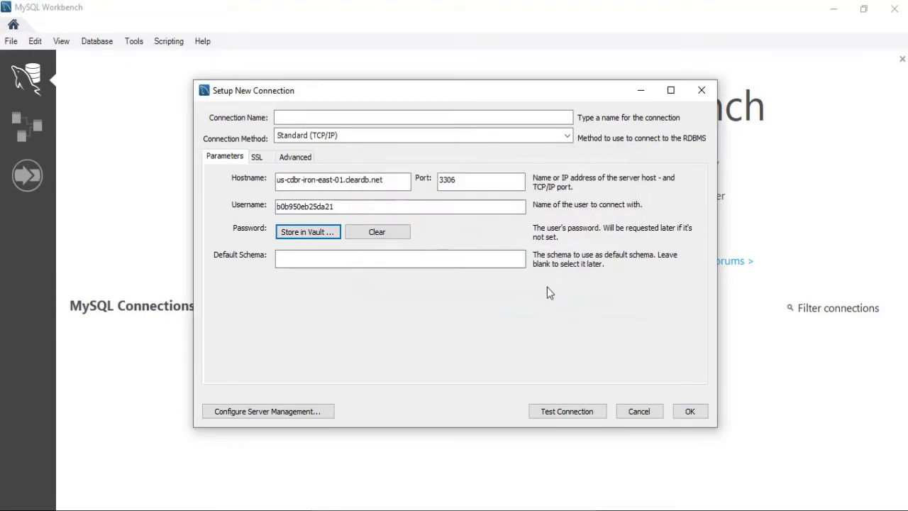
pyautogui.moveTo(568, 412)
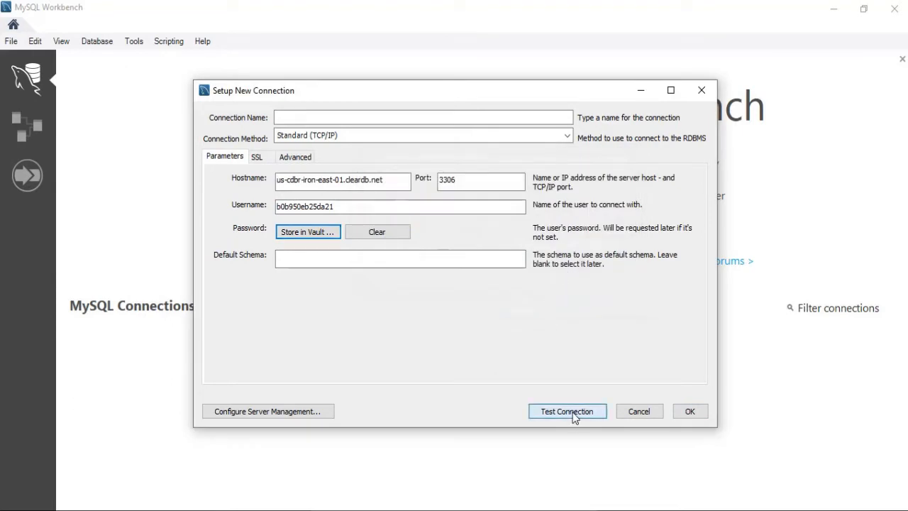
# Test the connection and acknowledge the success message.
pyautogui.click(567, 412)
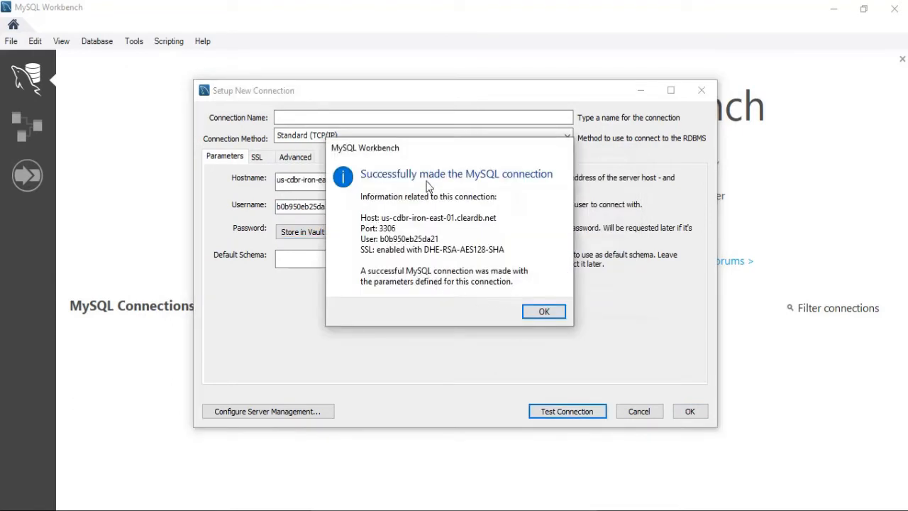
pyautogui.moveTo(554, 265)
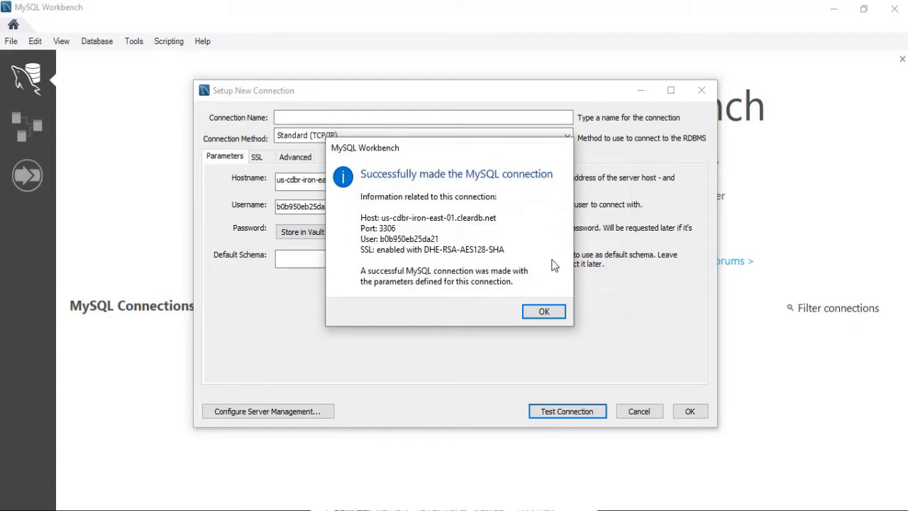
pyautogui.click(543, 310)
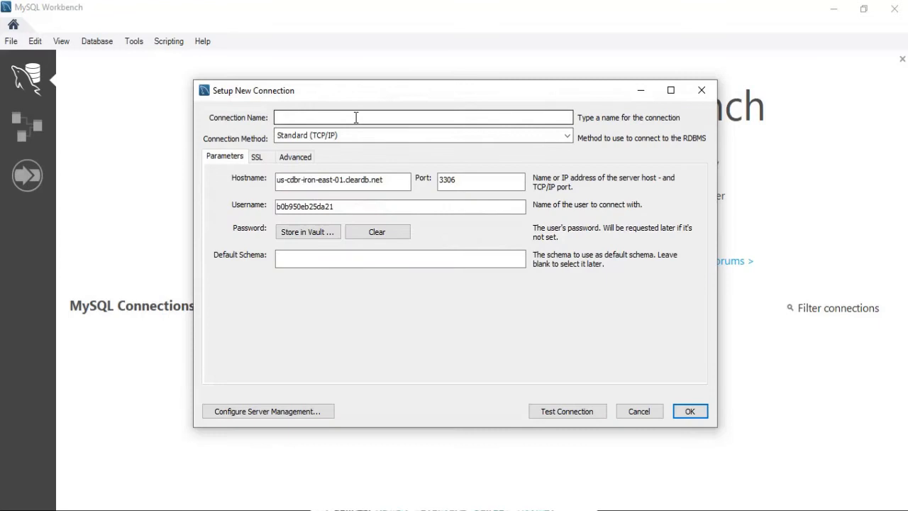
# Name the connection 'database' and save it.
pyautogui.click(423, 117)
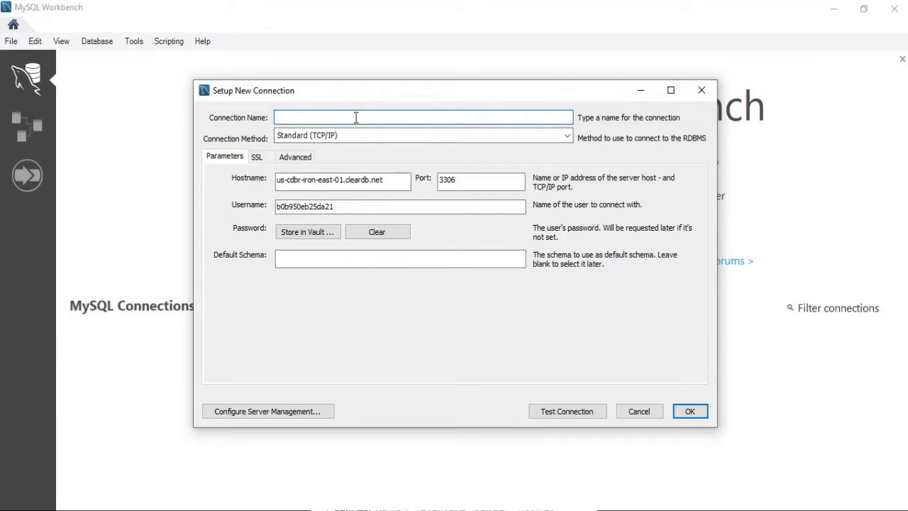
pyautogui.write('databas')
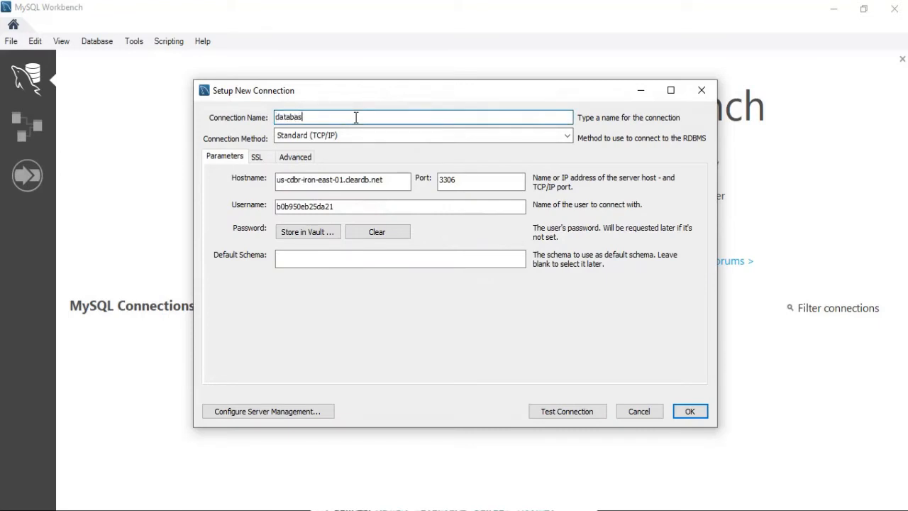
pyautogui.write('e')
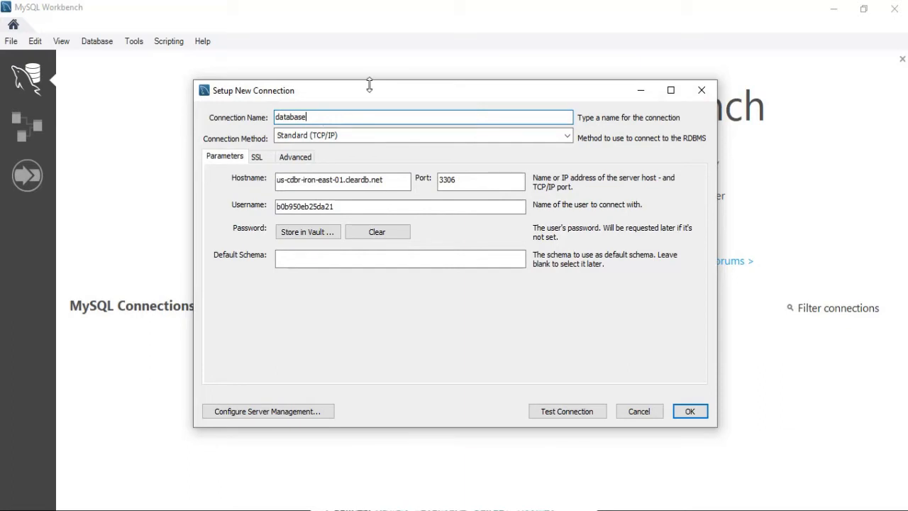
pyautogui.click(689, 411)
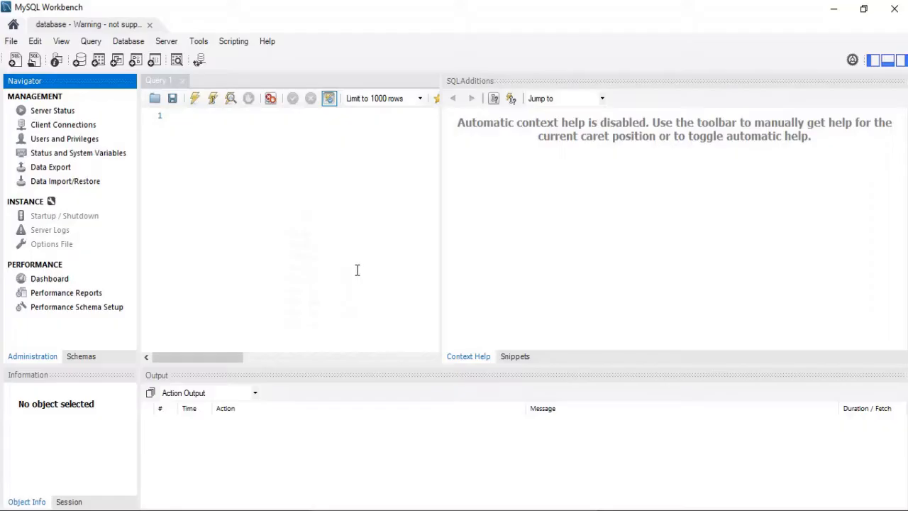
pyautogui.moveTo(99, 60)
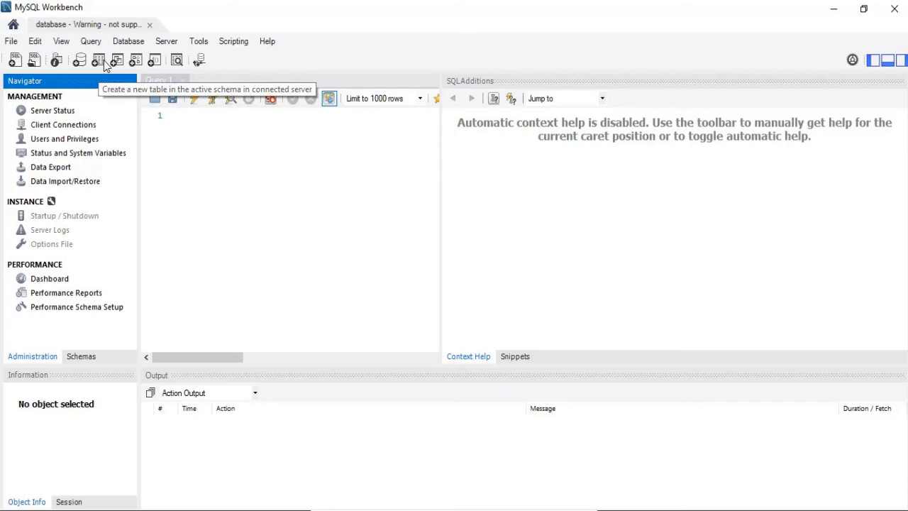
pyautogui.moveTo(130, 60)
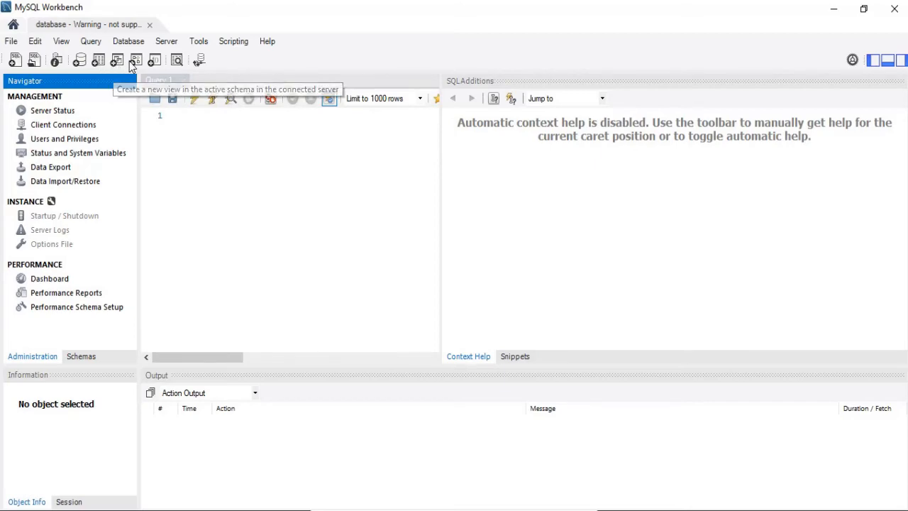
pyautogui.moveTo(264, 184)
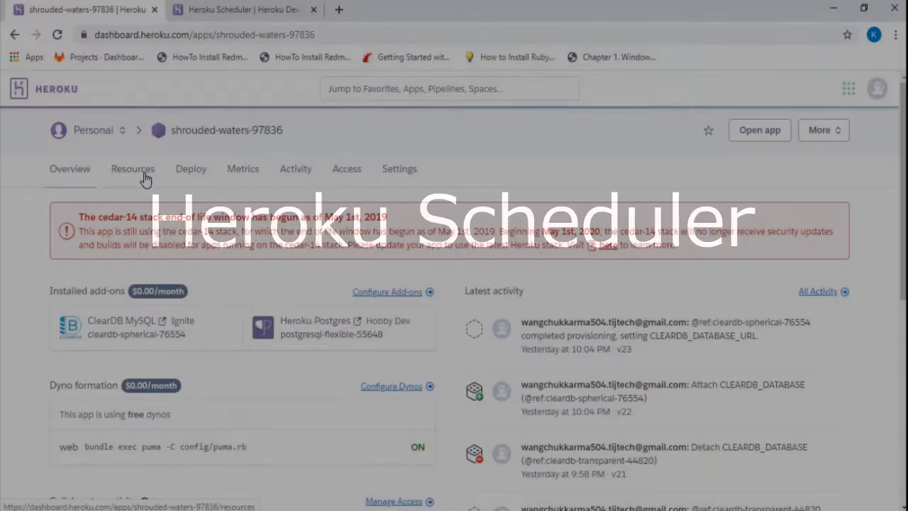
# From the app's Resources, browse Heroku Elements add-ons under the Dynos category.
pyautogui.click(133, 169)
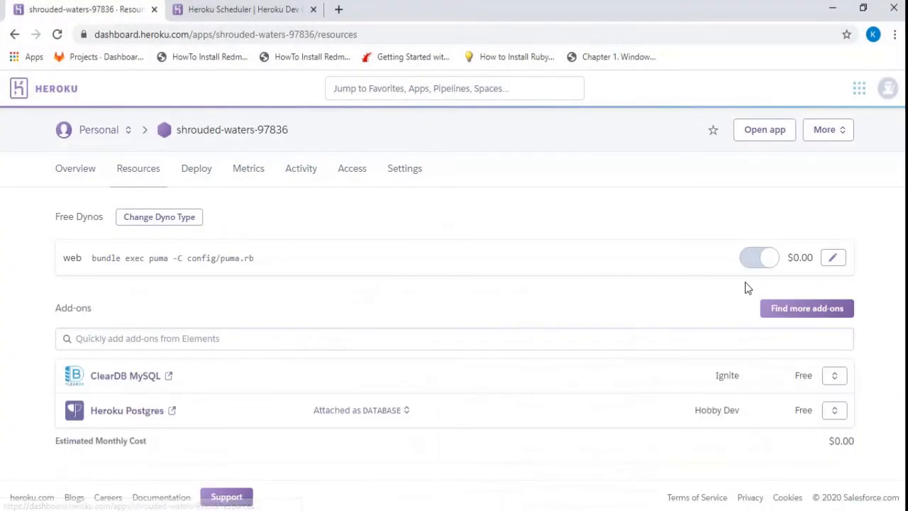
pyautogui.click(806, 308)
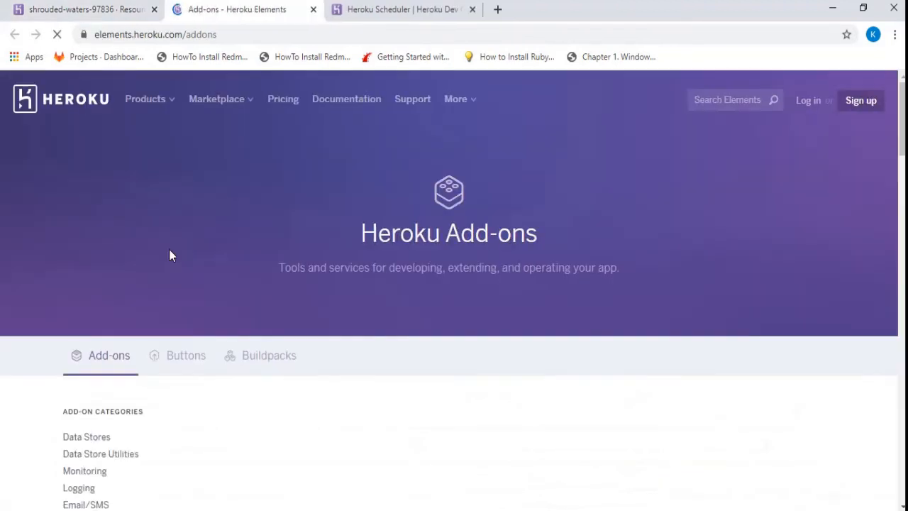
pyautogui.scroll(-3)
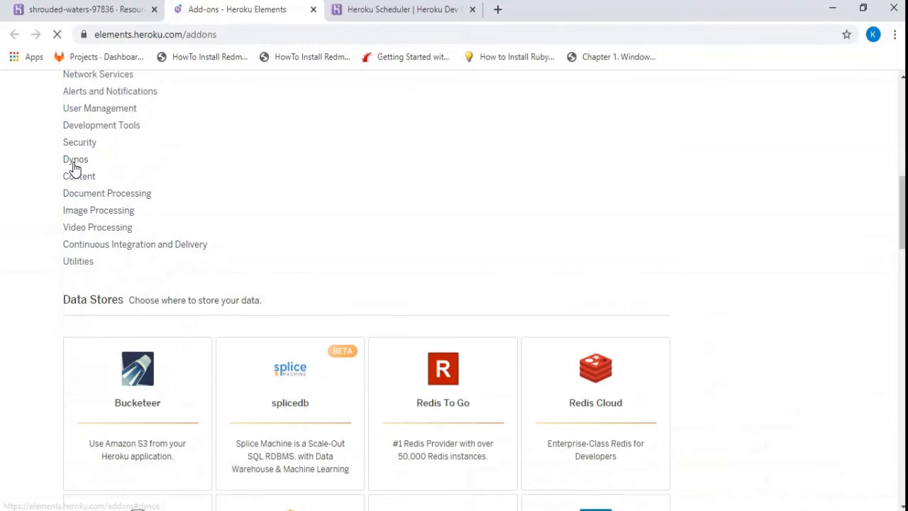
pyautogui.click(76, 159)
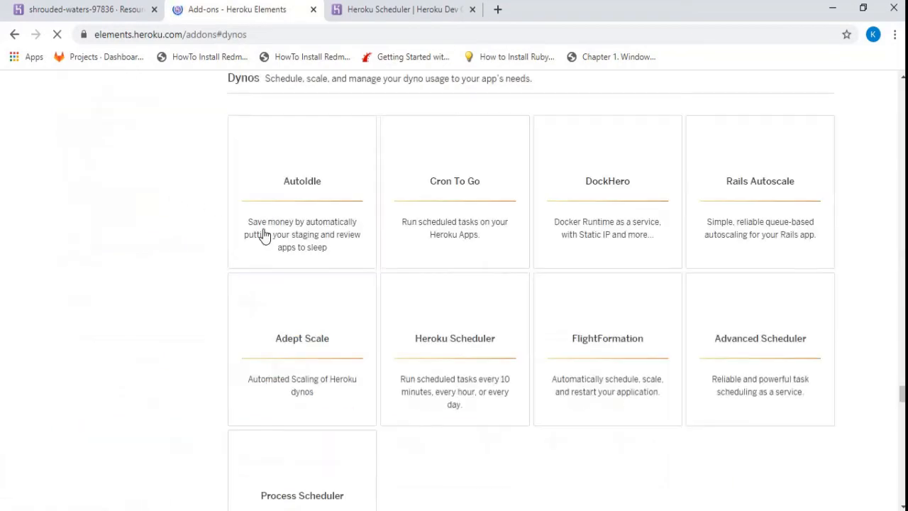
# Choose the Heroku Scheduler add-on and begin installing it.
pyautogui.scroll(-3)
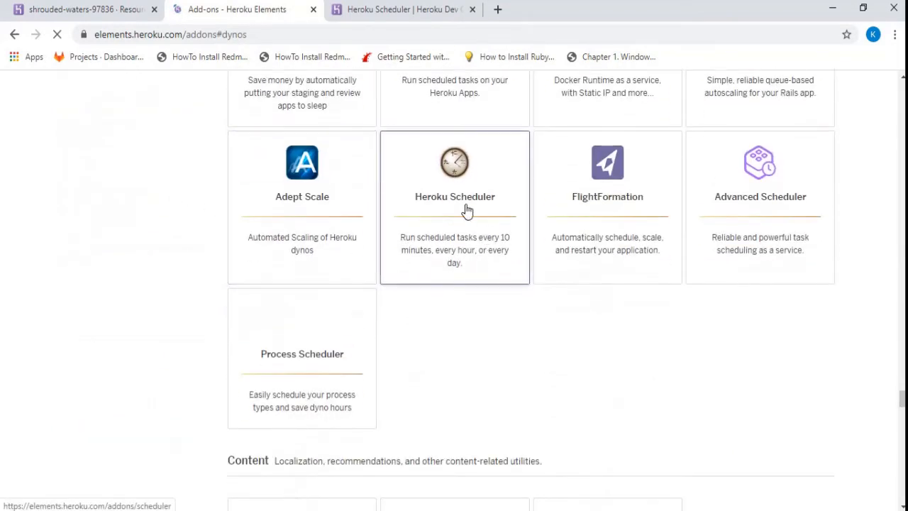
pyautogui.click(454, 196)
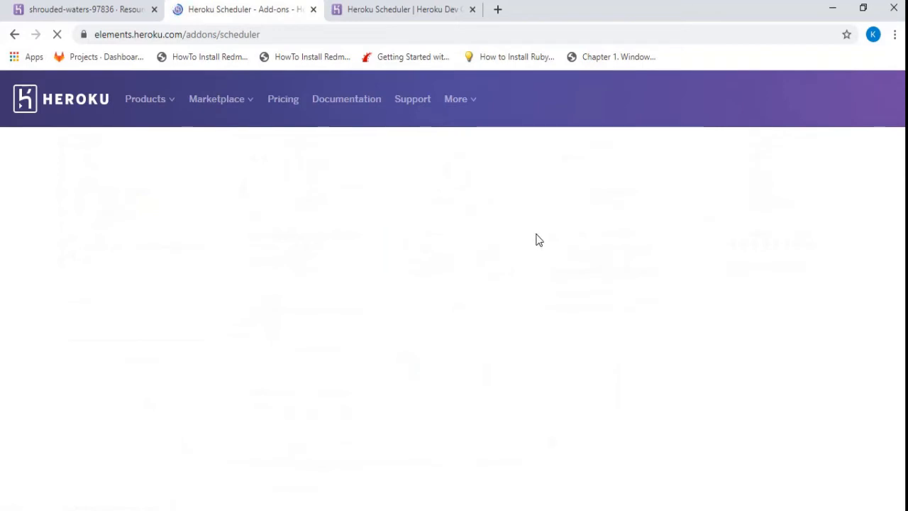
pyautogui.click(761, 212)
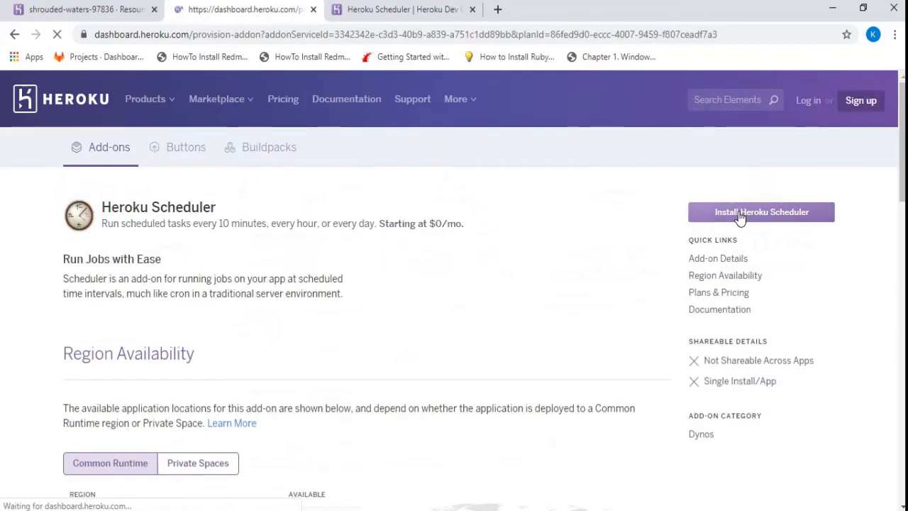
# Provision Heroku Scheduler's free plan onto the shrouded-waters-97836 app.
pyautogui.click(760, 212)
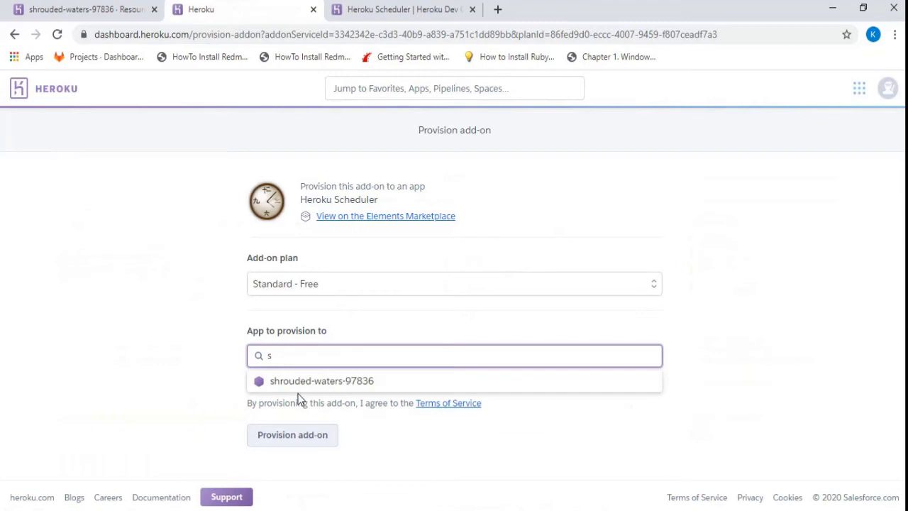
pyautogui.click(321, 380)
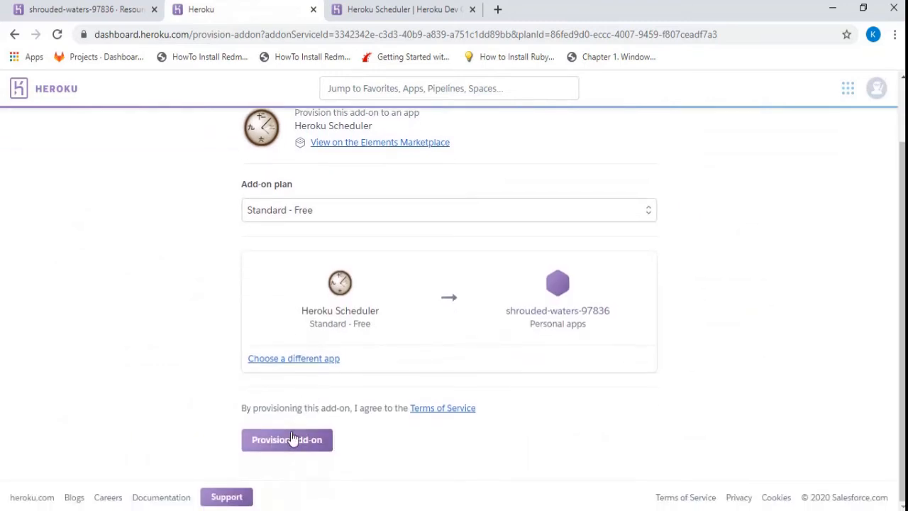
pyautogui.click(287, 440)
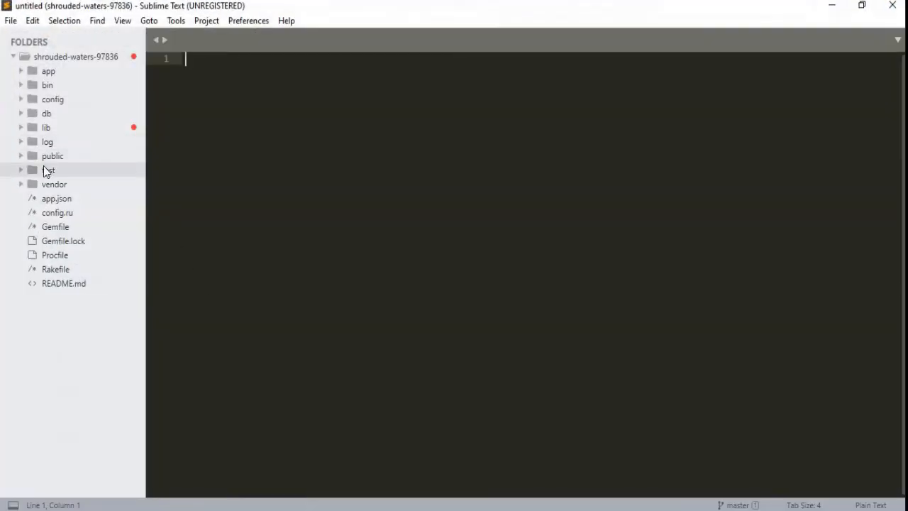
# Write the update_feed rake task calling NewsFeed.update and start saving it under lib/tasks.
pyautogui.click(45, 128)
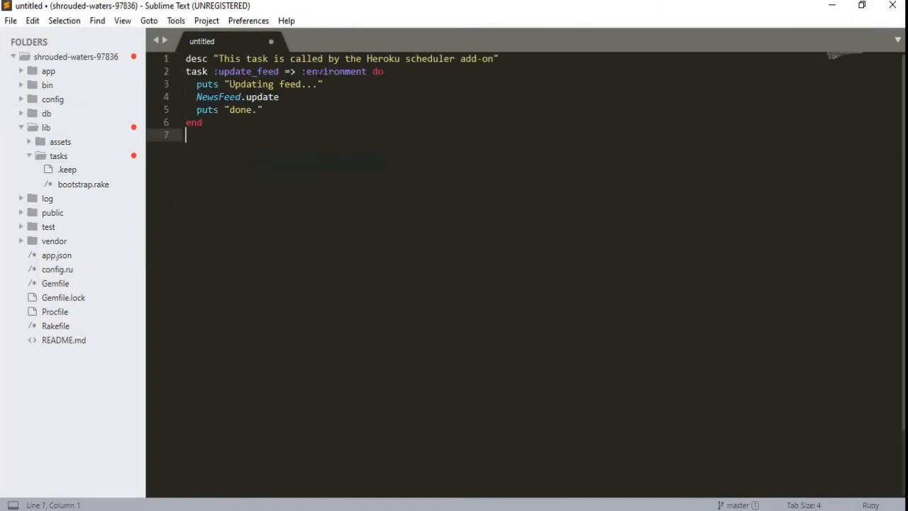
pyautogui.doubleClick(232, 71)
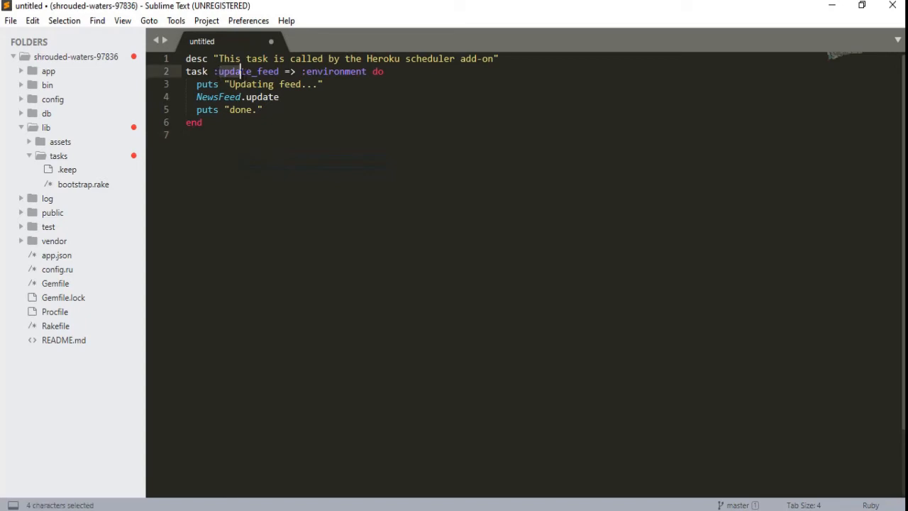
pyautogui.doubleClick(248, 71)
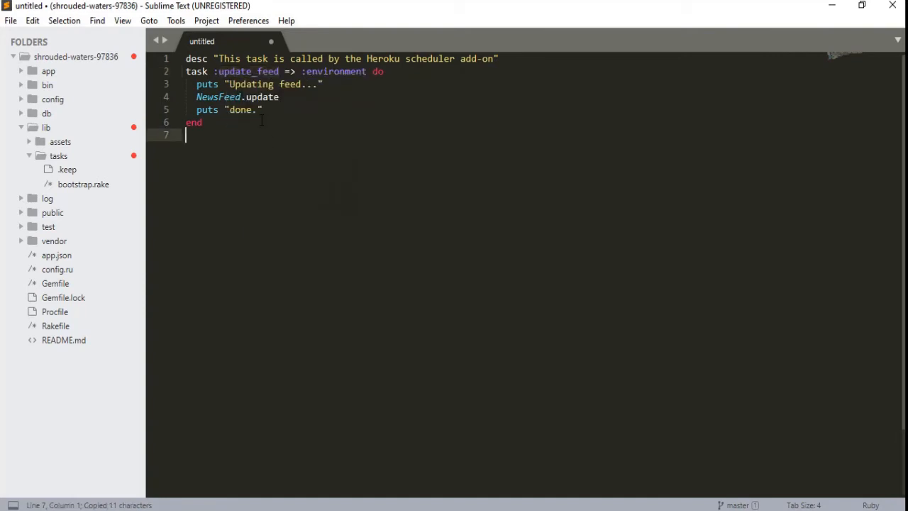
pyautogui.press('ctrl+s')
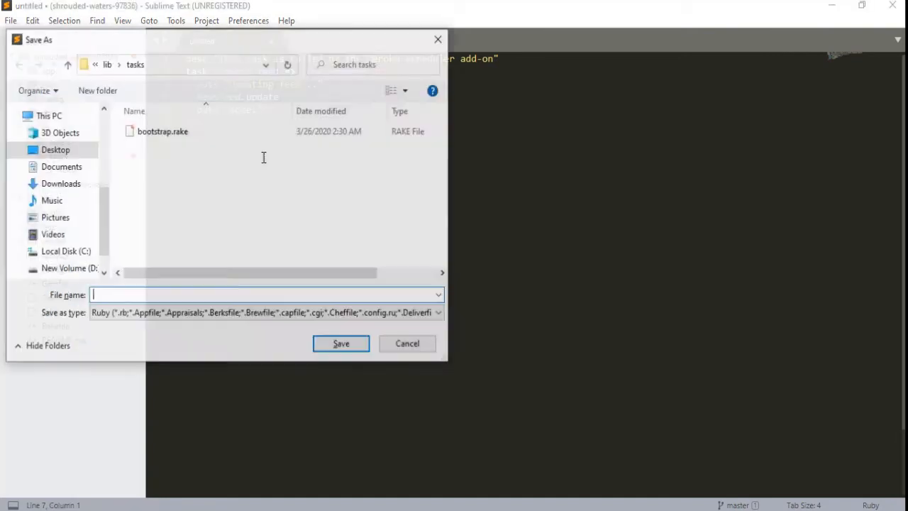
# Name the new file scheduler.rake and save it into lib/tasks.
pyautogui.write('scheduler')
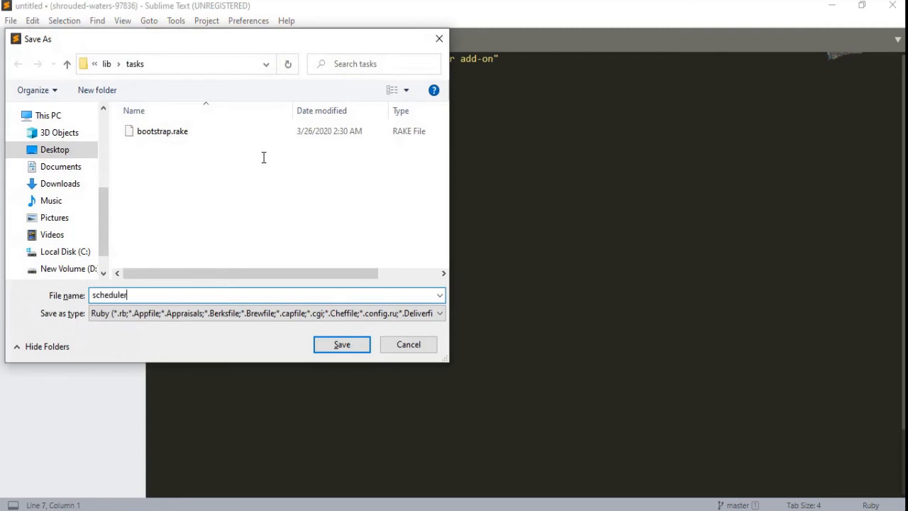
pyautogui.write('.rake')
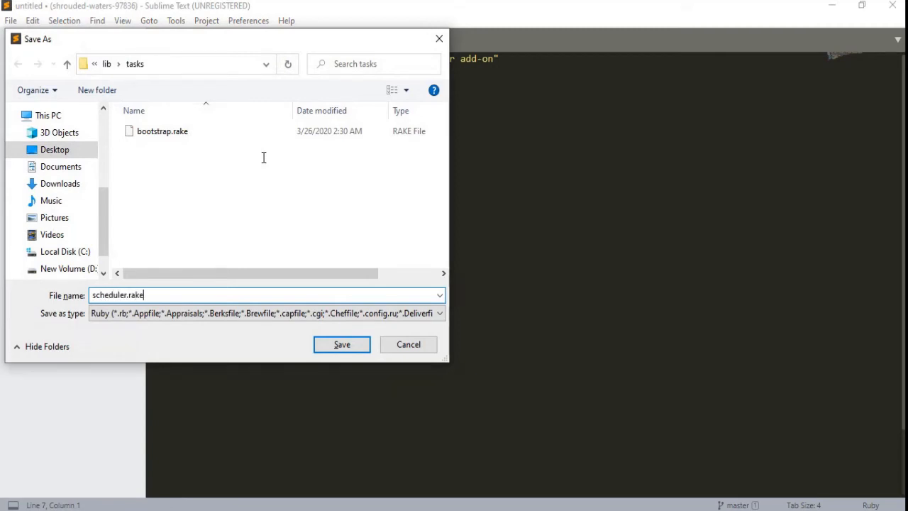
pyautogui.click(341, 345)
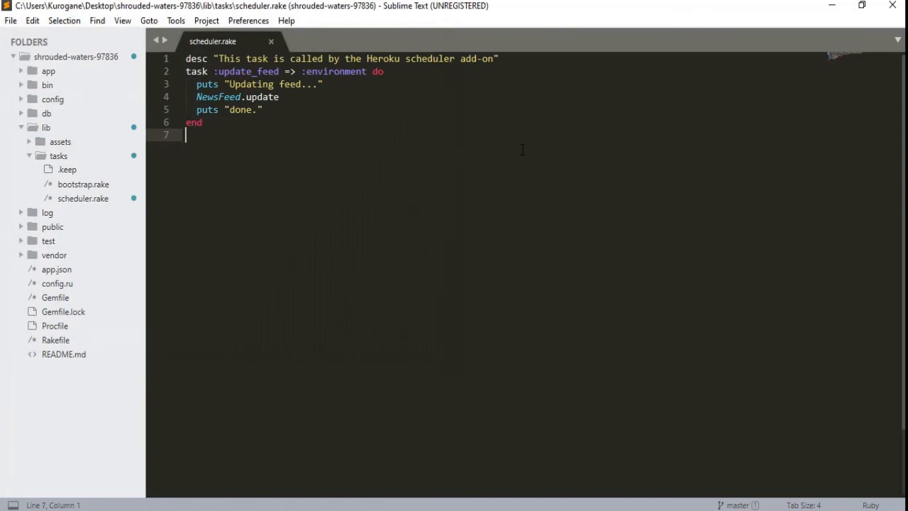
pyautogui.moveTo(423, 250)
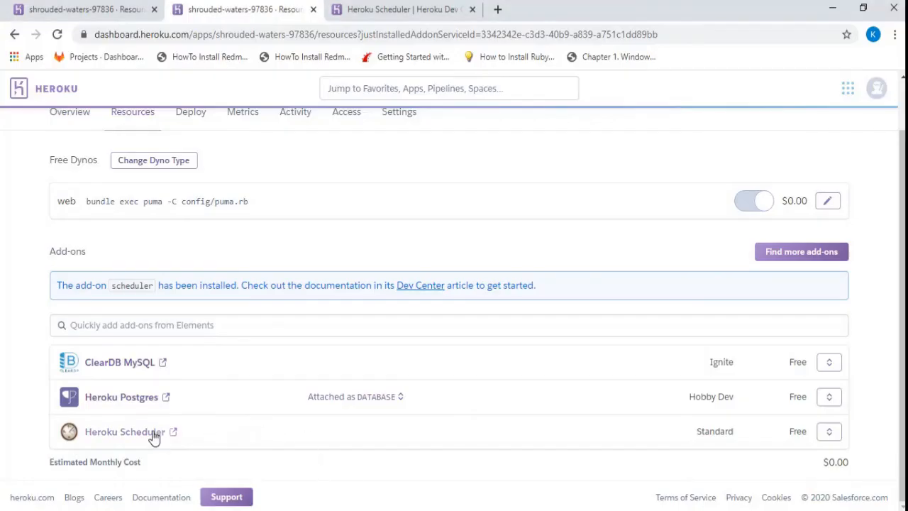
# Start a new Heroku Scheduler job with frequency Every 10 minutes.
pyautogui.click(125, 432)
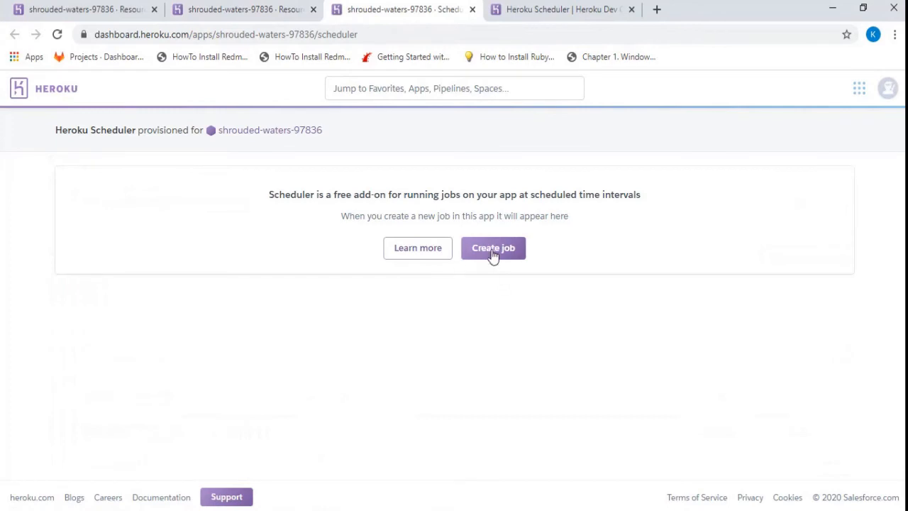
pyautogui.click(494, 247)
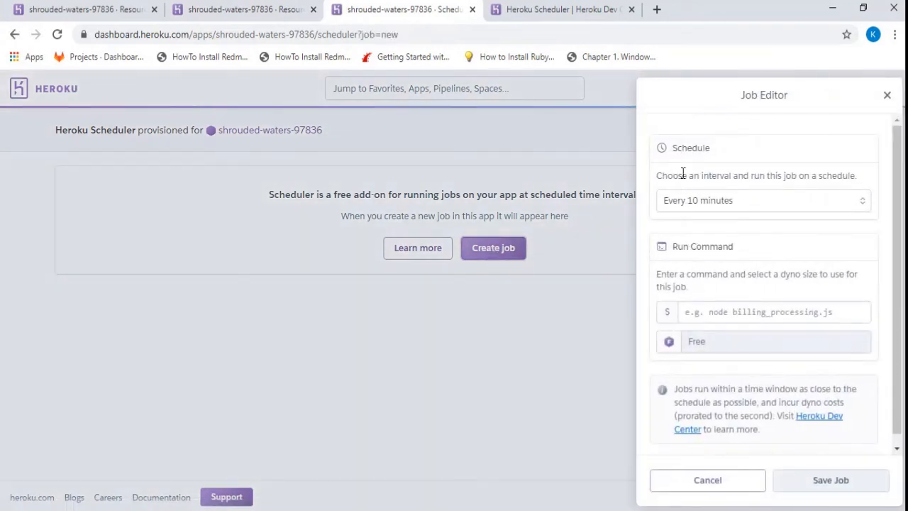
pyautogui.click(763, 200)
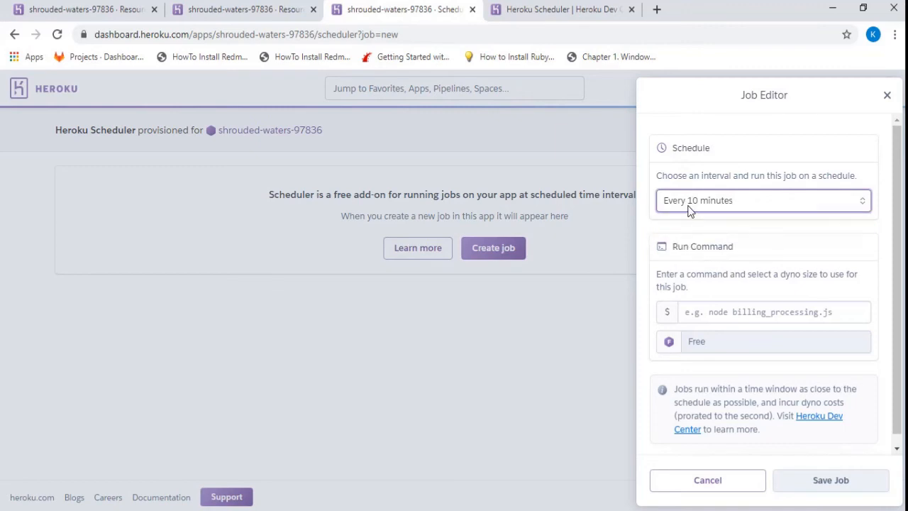
# Set the job's run command to rake update_feed and save it.
pyautogui.click(774, 312)
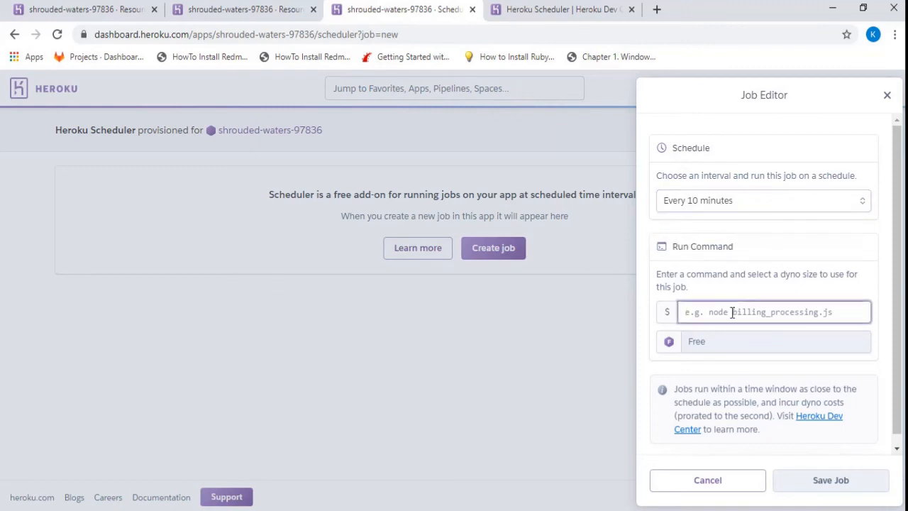
pyautogui.write('ra')
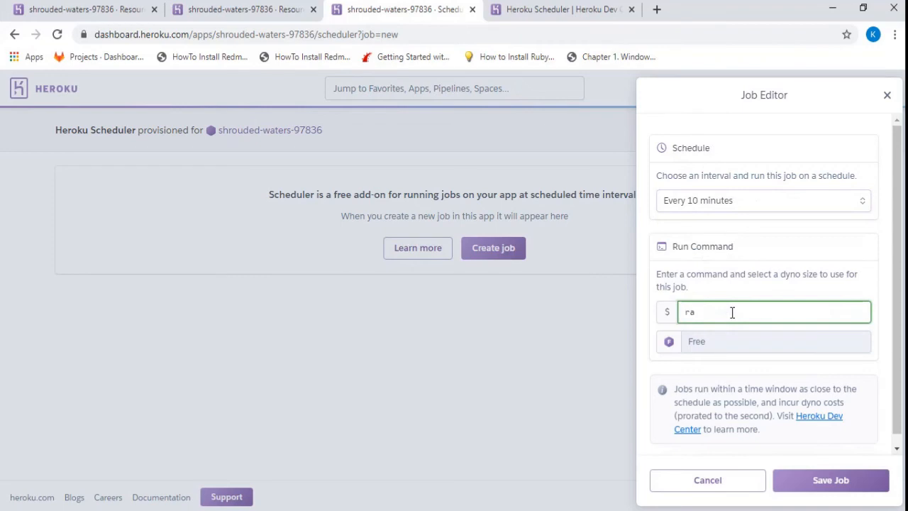
pyautogui.rightClick(732, 312)
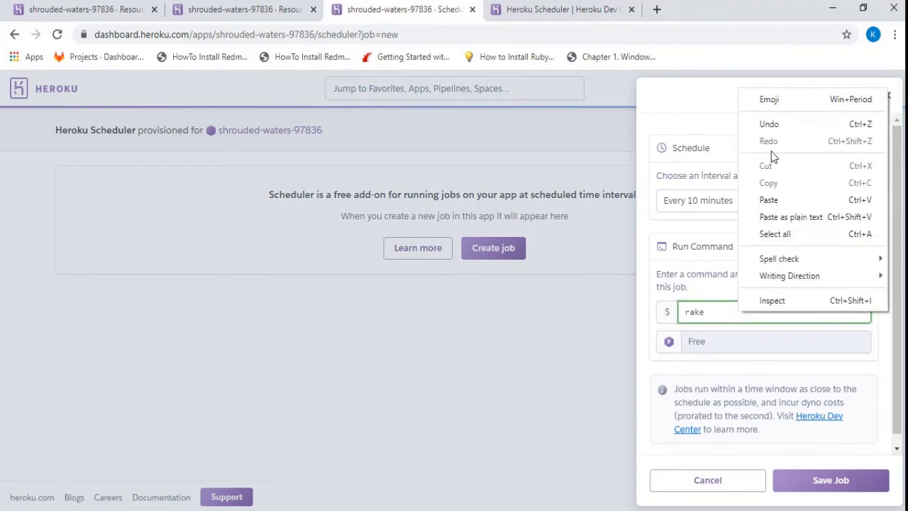
pyautogui.write('update_feed')
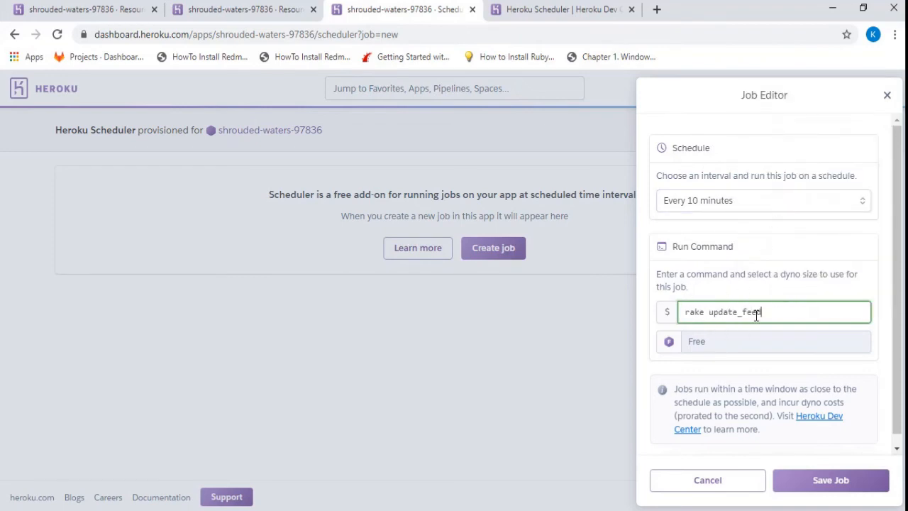
pyautogui.click(830, 480)
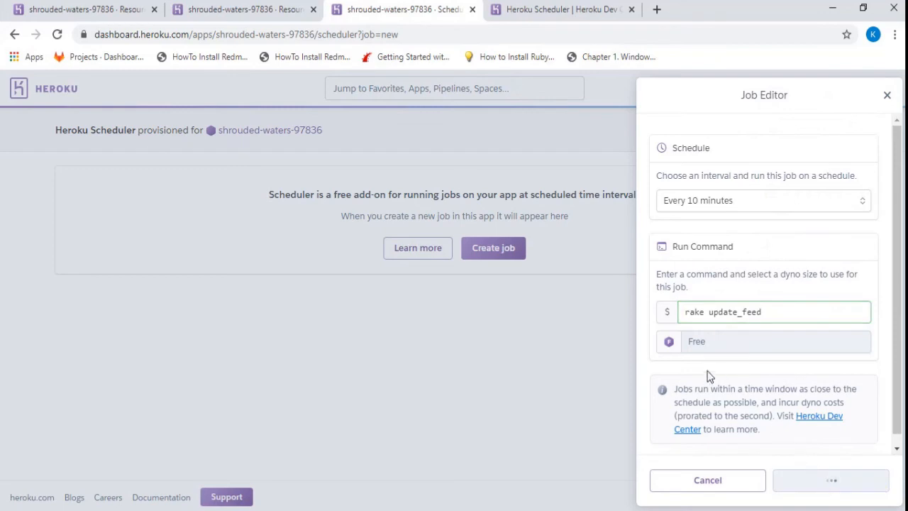
pyautogui.click(831, 480)
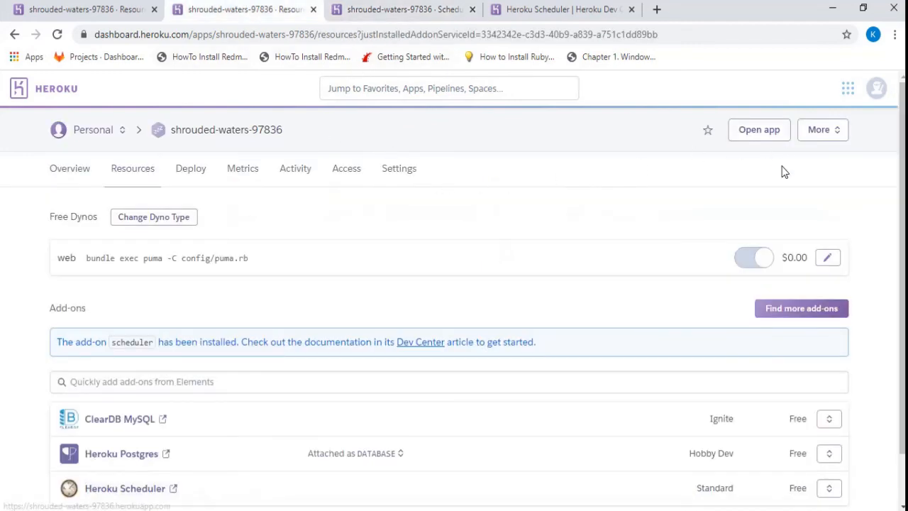
# Run rake update_feed in the app's one-off console, which fails with uninitialized constant NewsFeed.
pyautogui.click(823, 130)
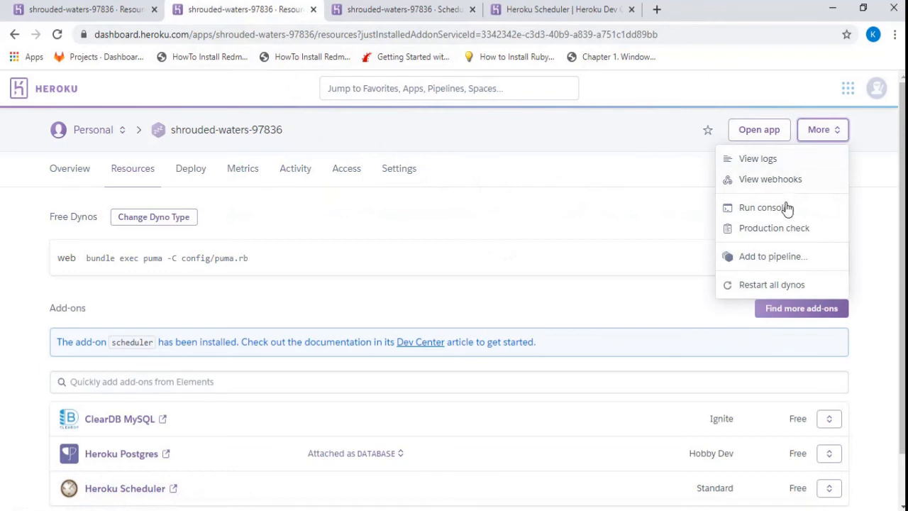
pyautogui.click(765, 207)
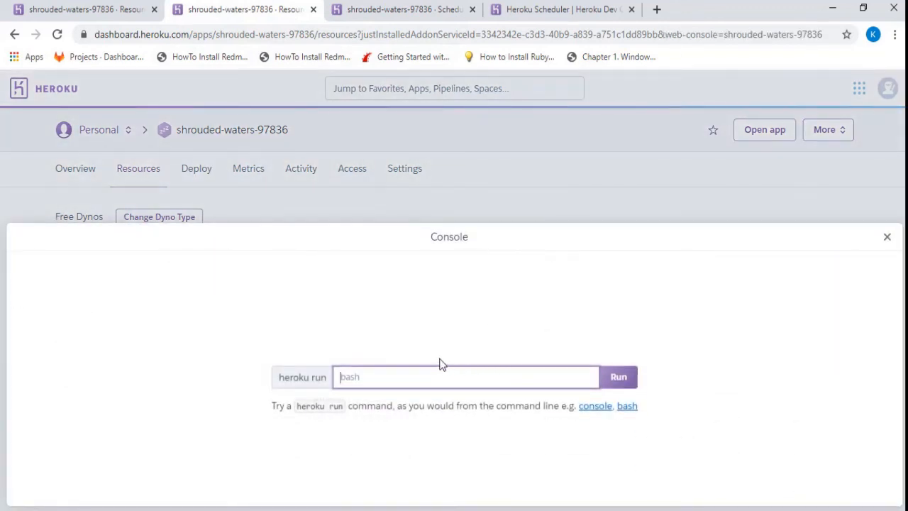
pyautogui.write('heroku run rake update_feed')
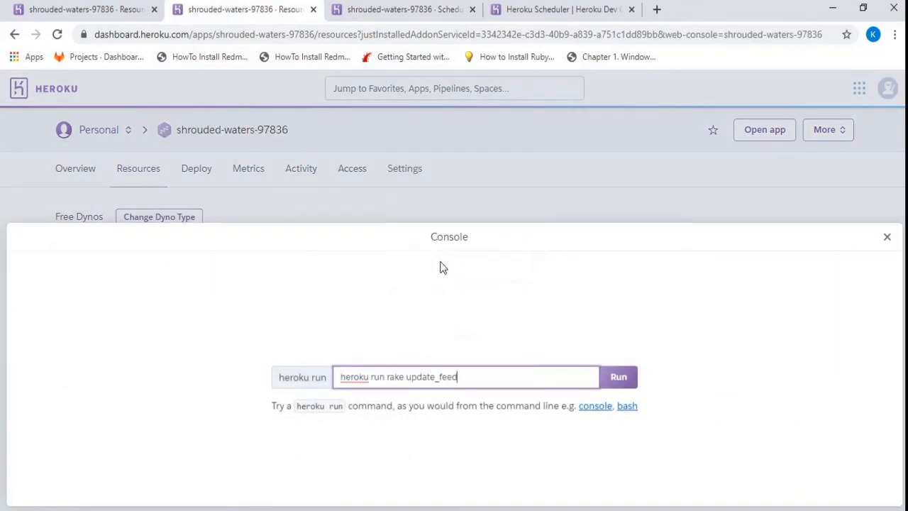
pyautogui.doubleClick(355, 378)
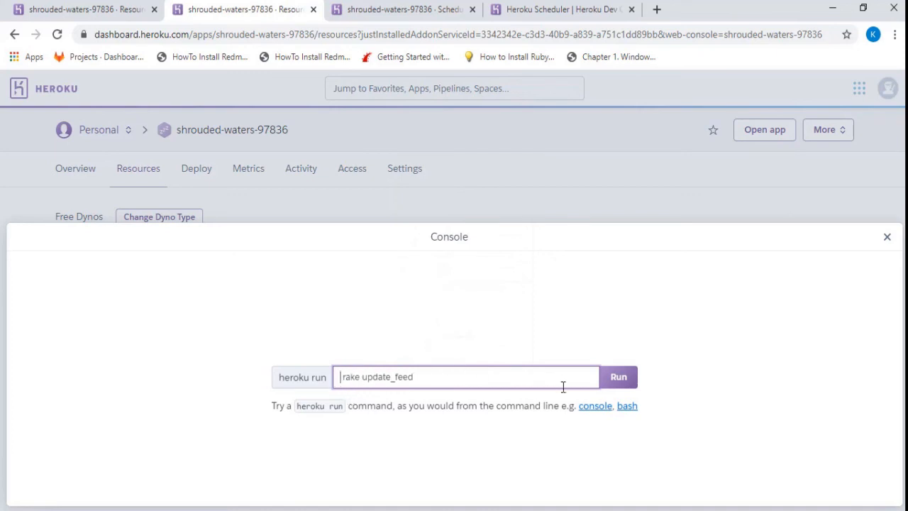
pyautogui.click(618, 378)
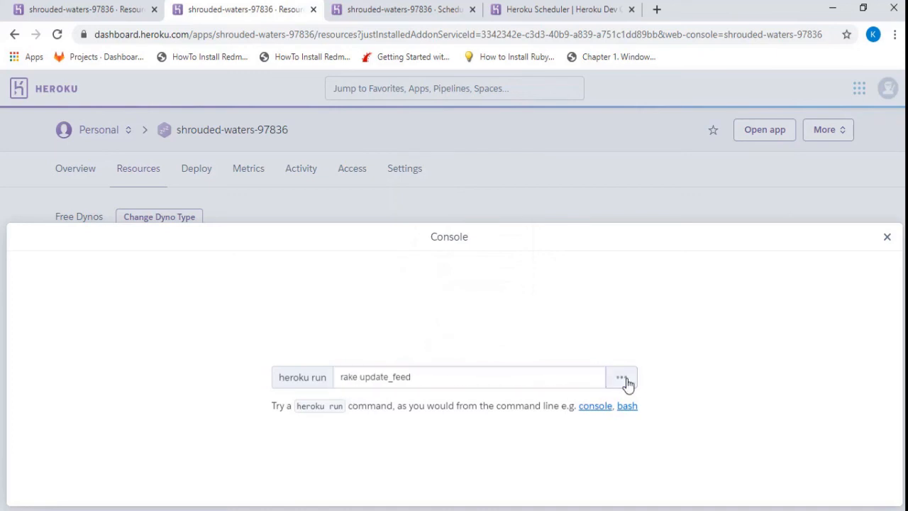
pyautogui.click(621, 377)
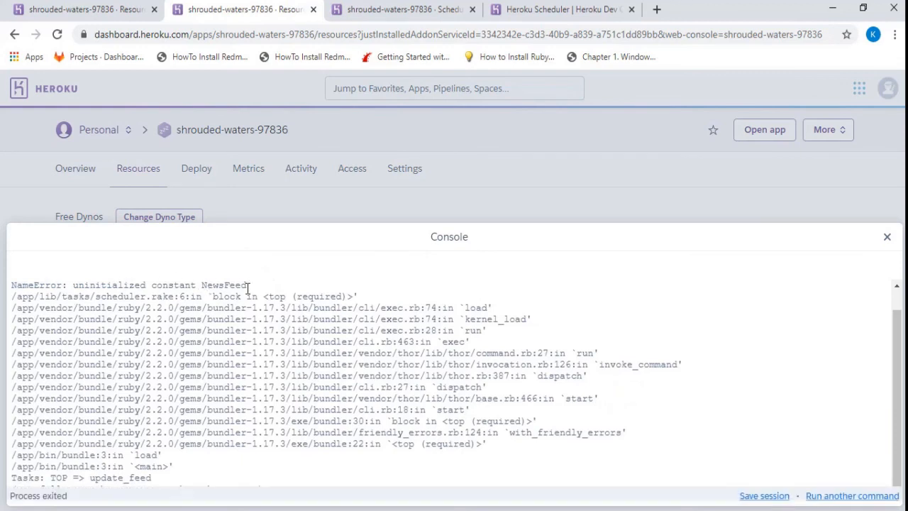
pyautogui.moveTo(296, 380)
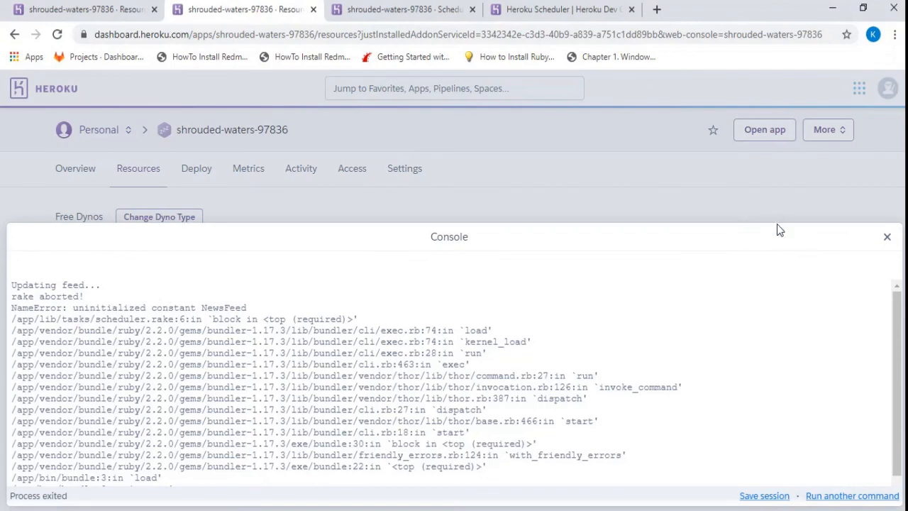
# Return to the Heroku Scheduler job list showing the new job.
pyautogui.click(400, 9)
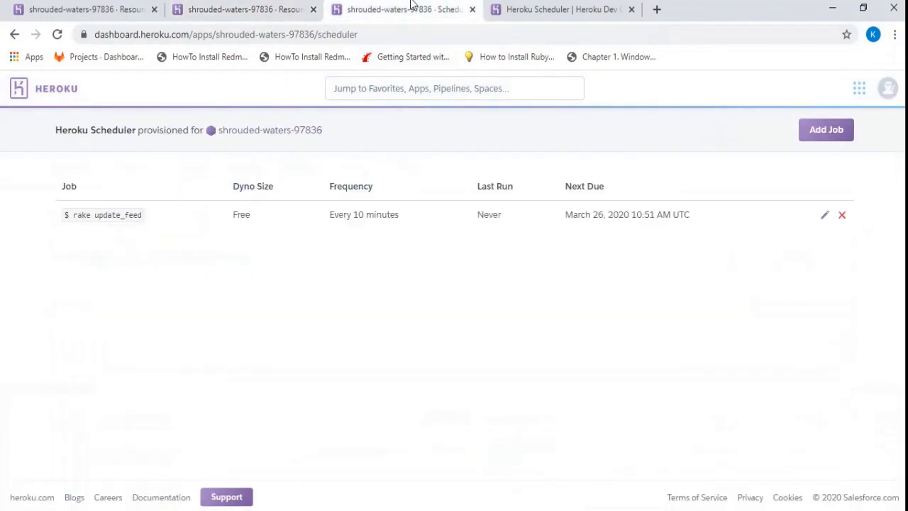